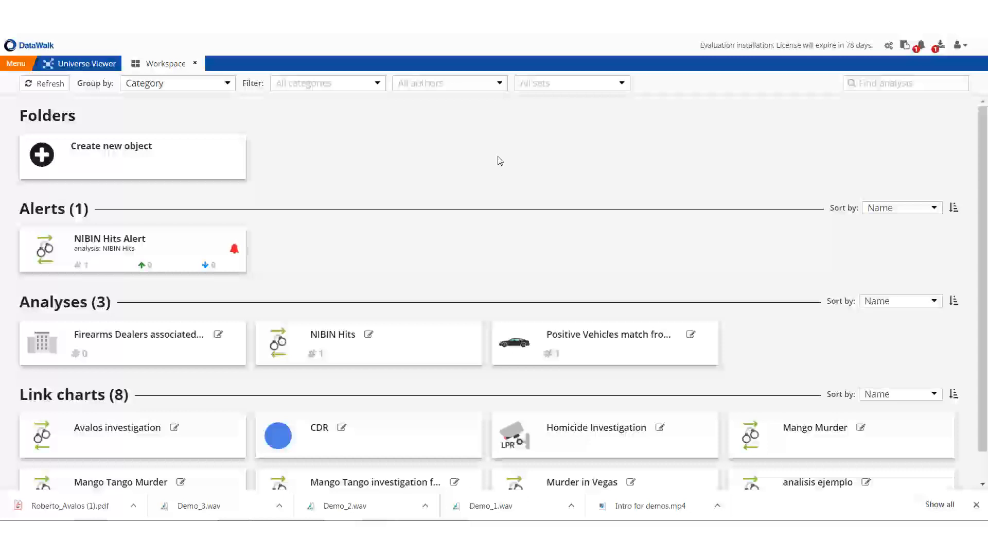
pyautogui.click(232, 262)
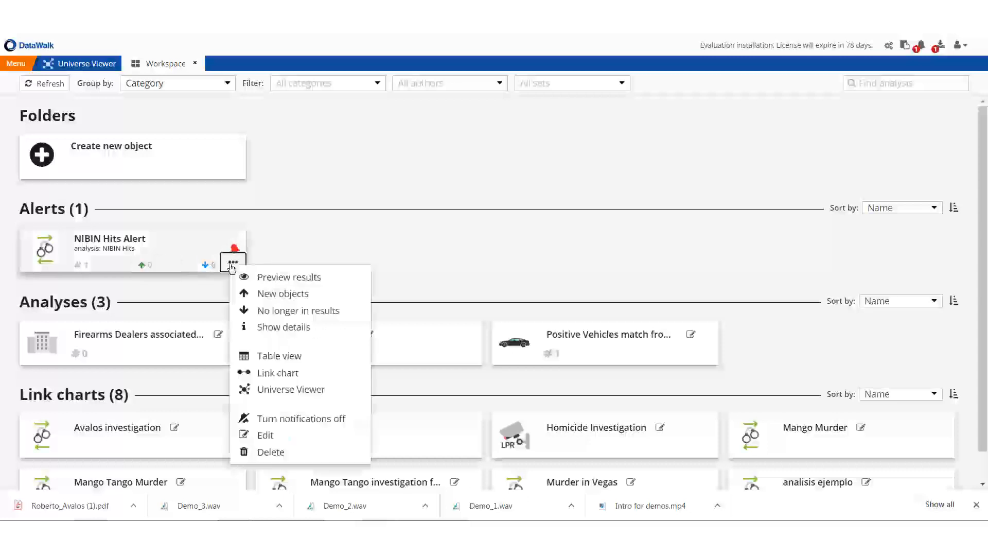
pyautogui.click(277, 373)
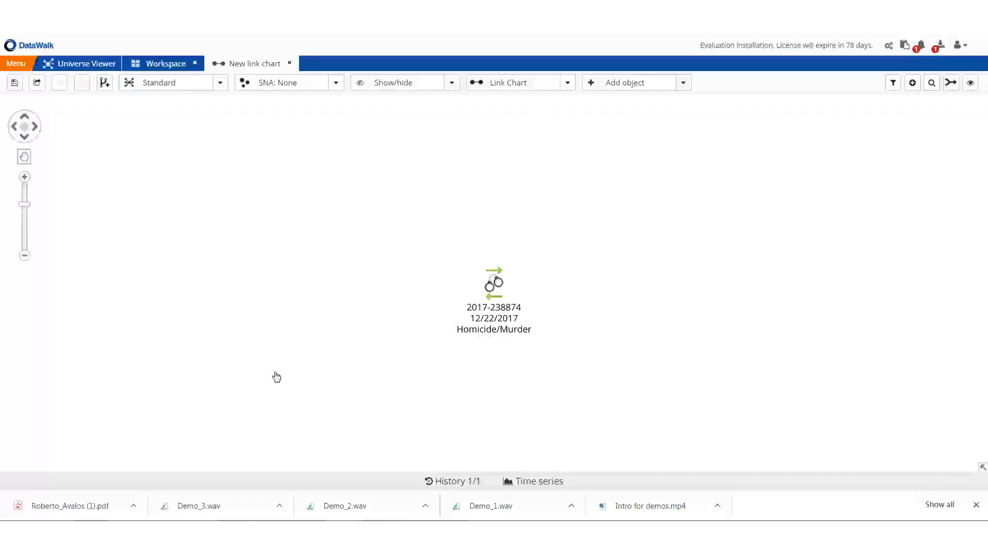
pyautogui.moveTo(465, 301)
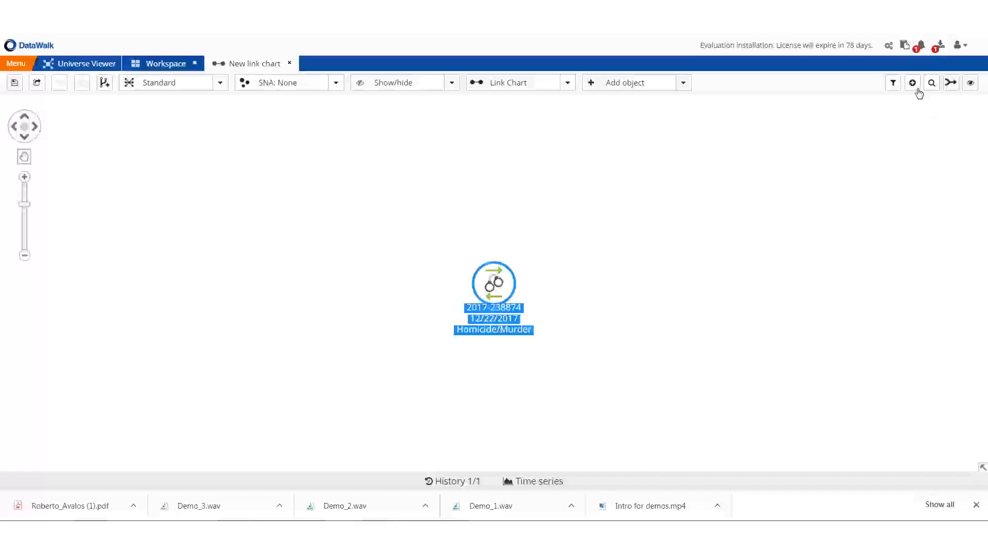
# - Add all linked objects to the homicide: nightclub, NIBIN report, Ford F-150 and two males
pyautogui.click(912, 83)
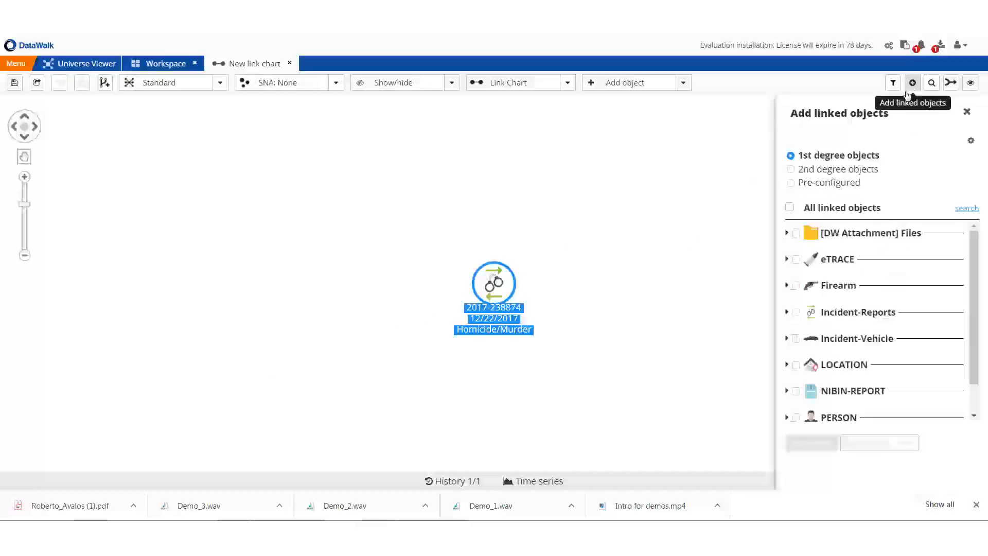
pyautogui.click(789, 207)
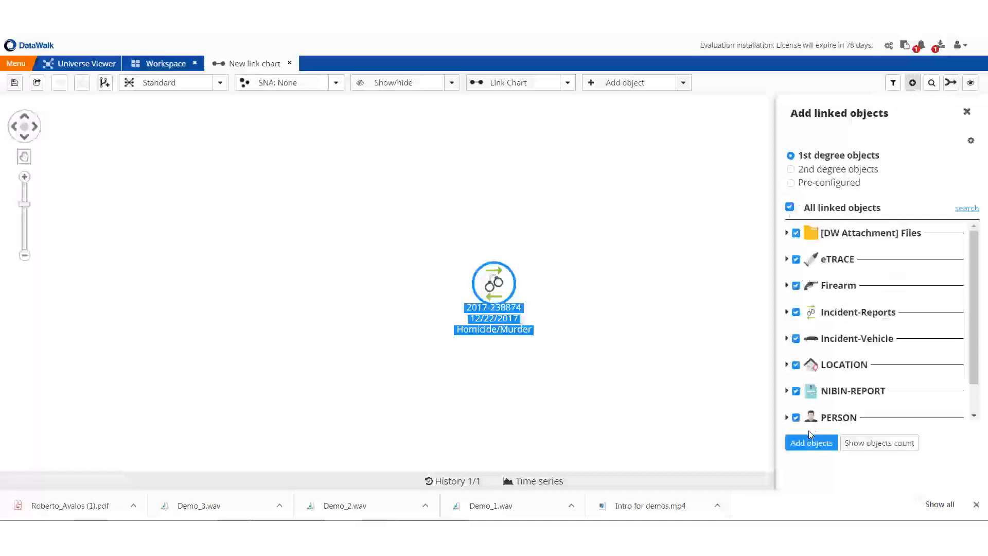
pyautogui.click(811, 442)
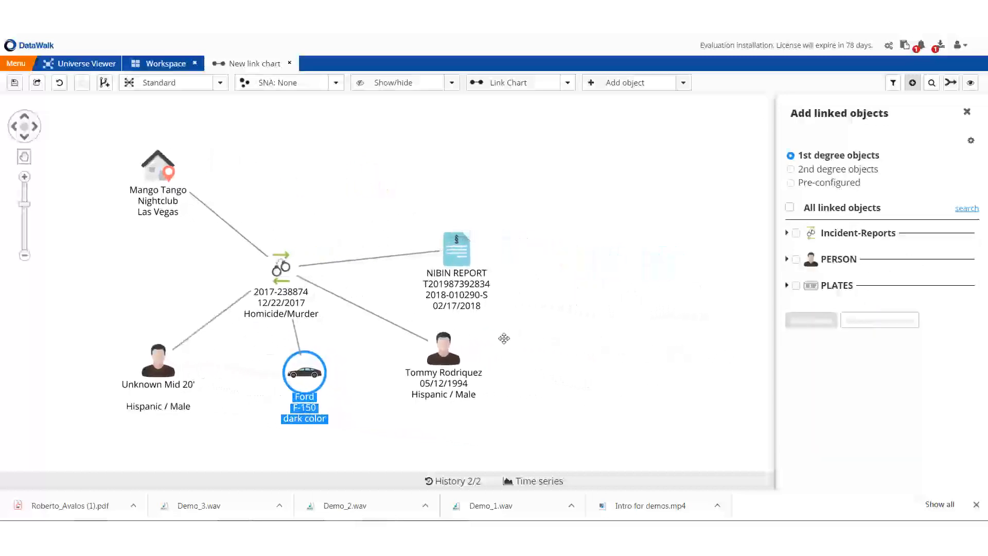
# - Expand the NIBIN report to the Smith & Wesson revolver and add its linked incident report
pyautogui.click(456, 248)
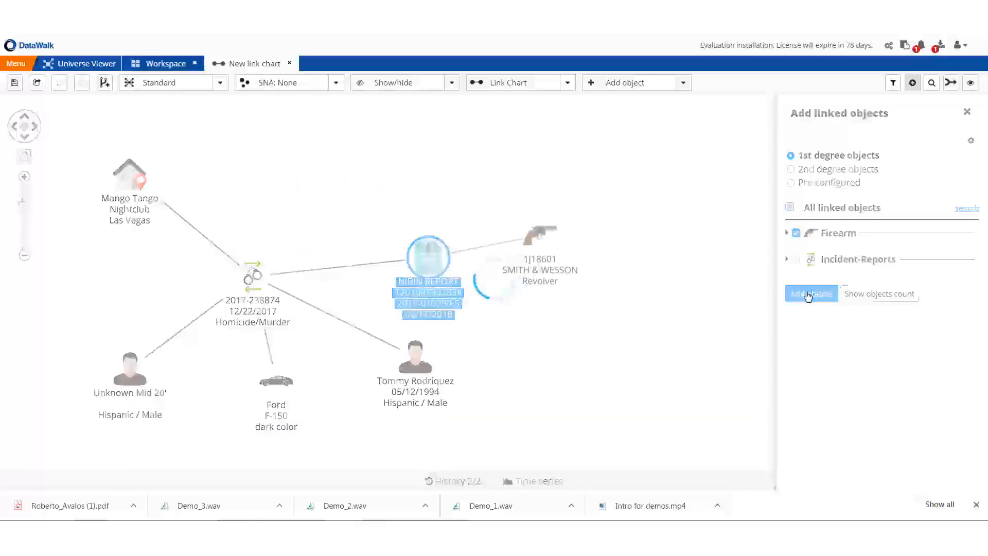
pyautogui.click(811, 293)
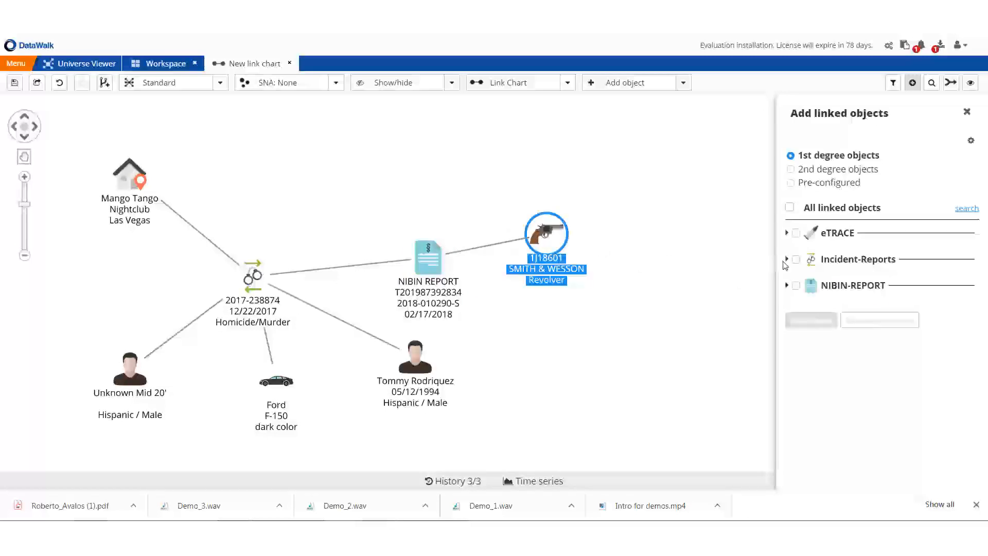
pyautogui.click(811, 320)
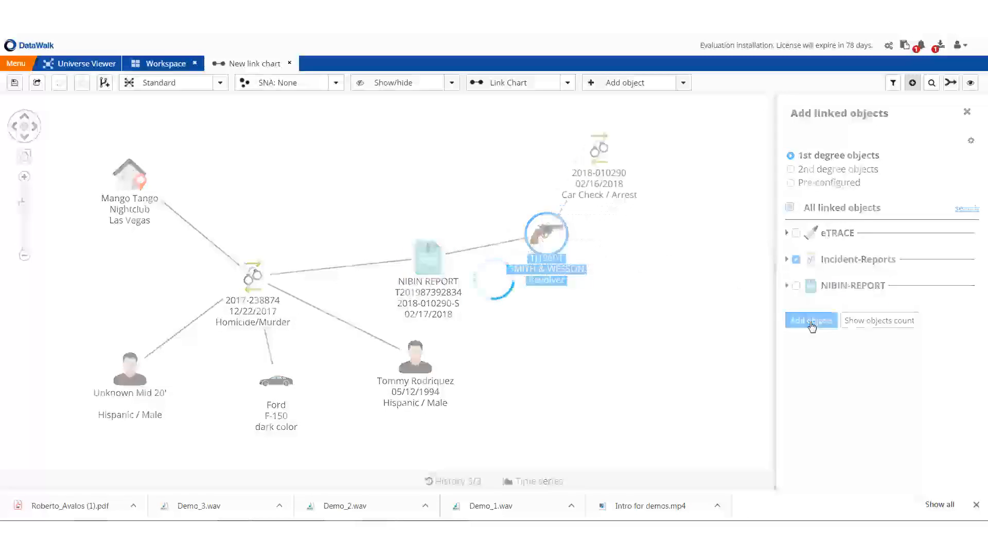
pyautogui.click(811, 320)
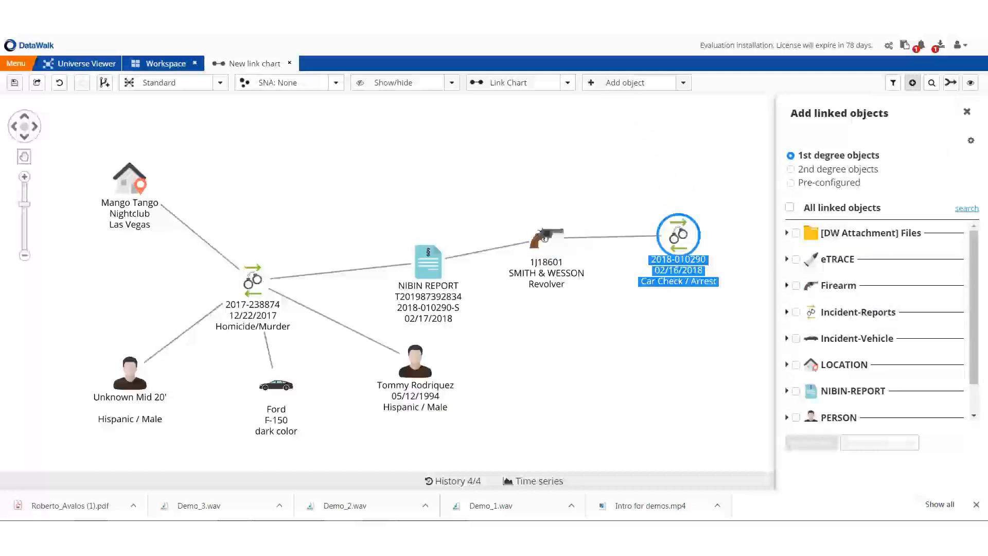
# - Add the person and vehicle linked to the 02/16/2018 car check/arrest
pyautogui.click(796, 383)
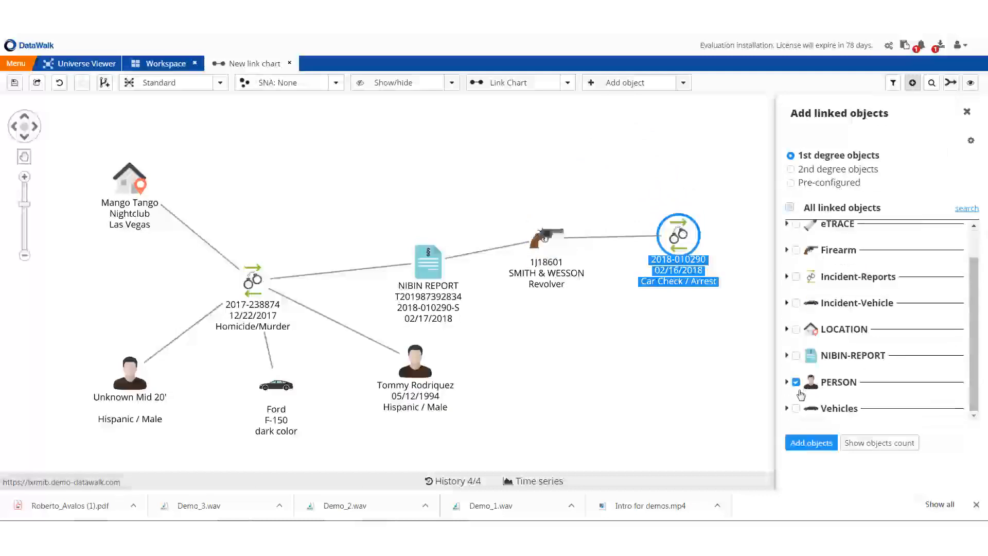
pyautogui.click(811, 442)
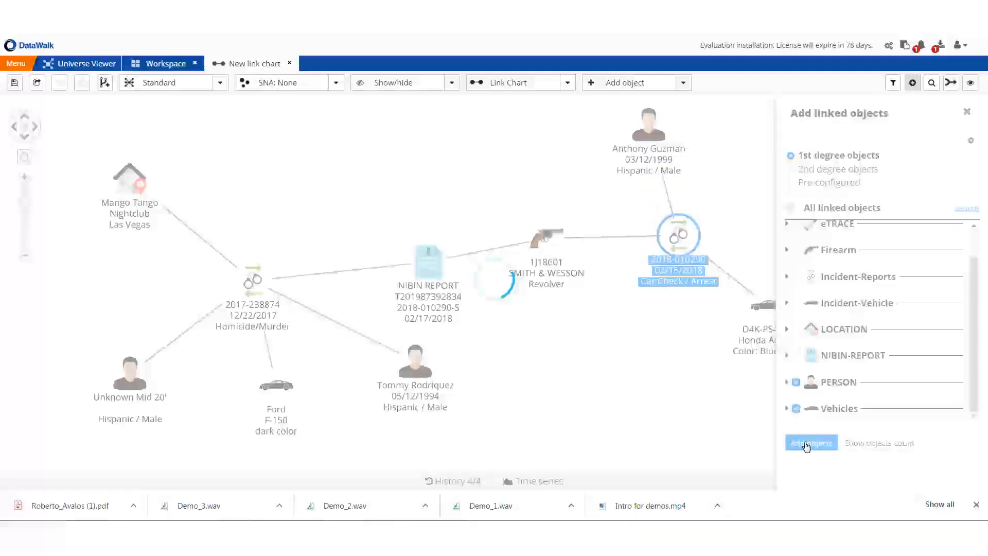
pyautogui.click(811, 443)
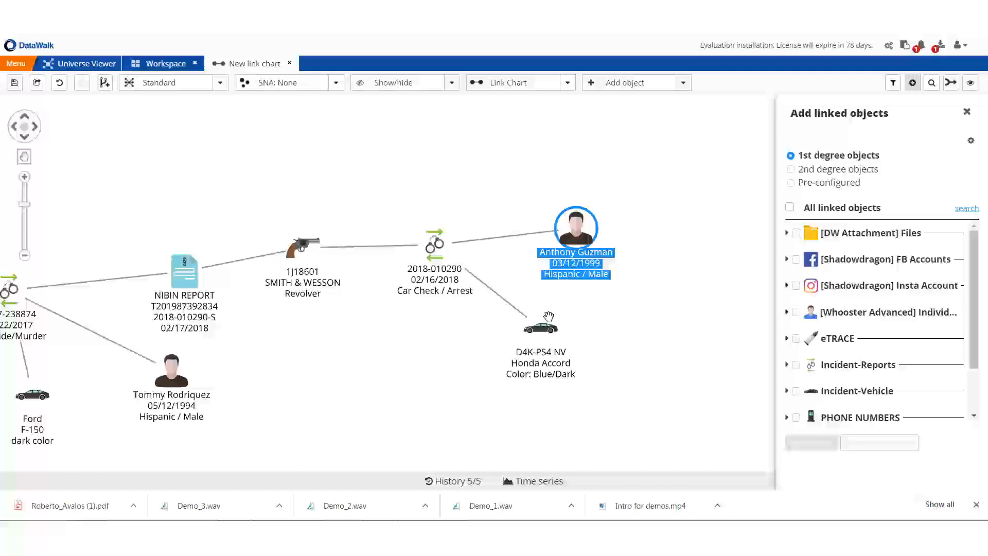
# - Add the arrested male's linked phone number to the chart
pyautogui.click(541, 322)
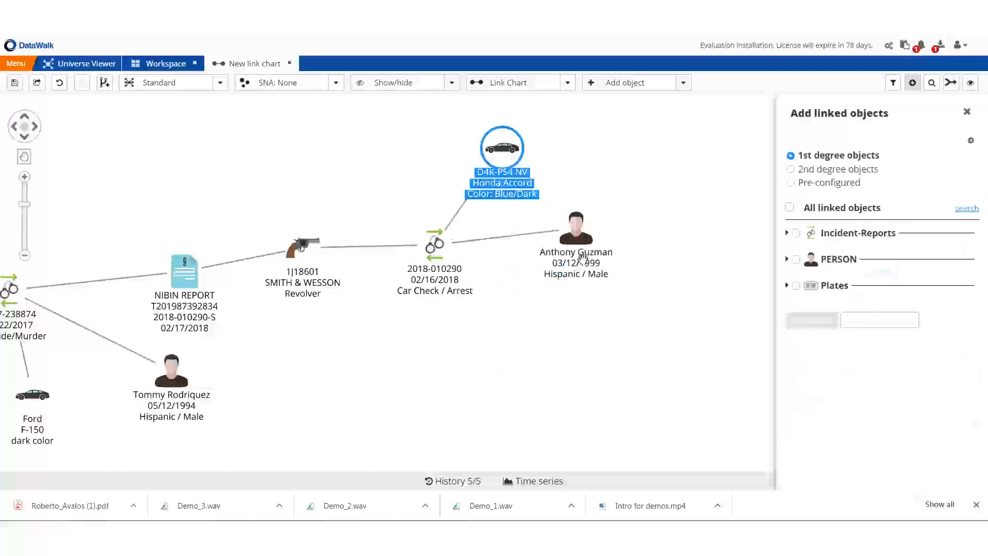
pyautogui.click(574, 229)
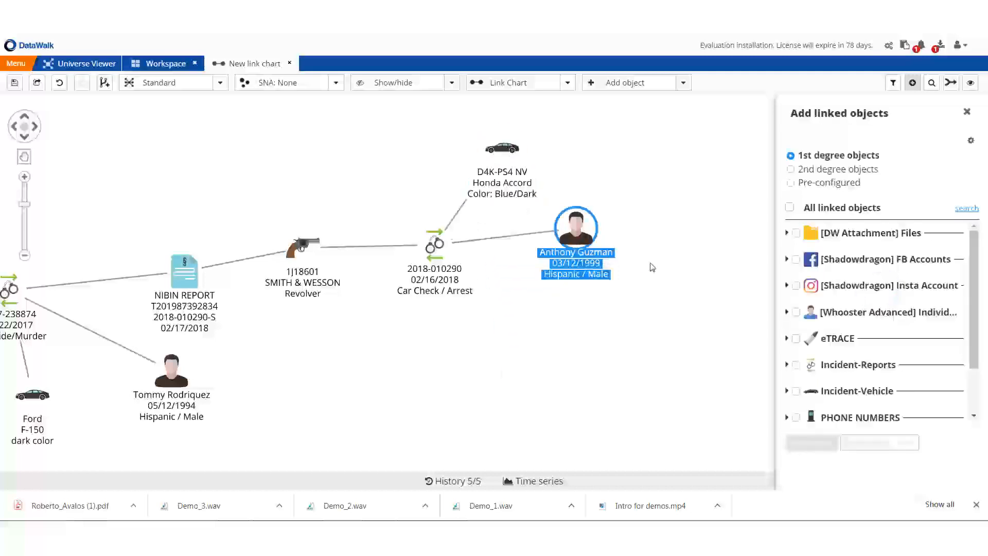
pyautogui.scroll(-3)
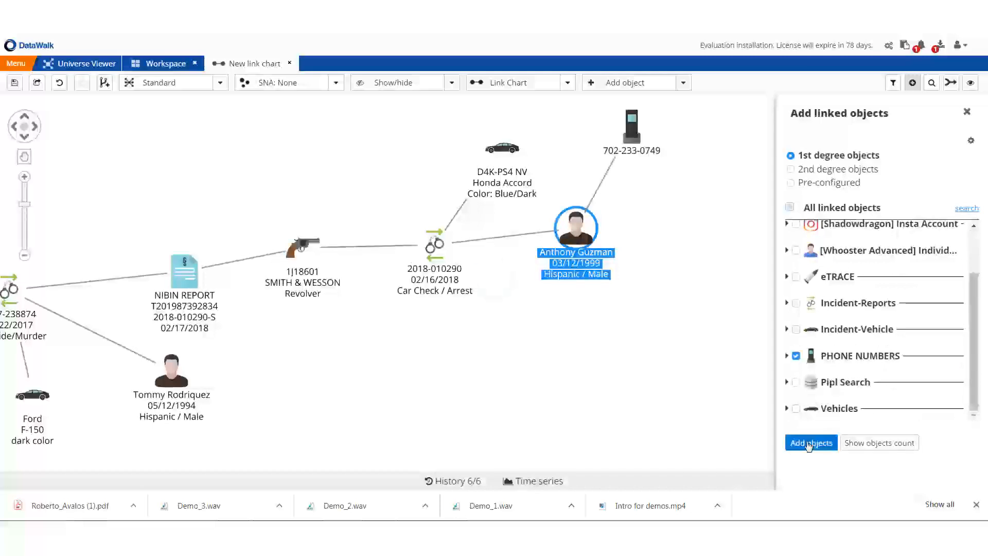
pyautogui.click(811, 443)
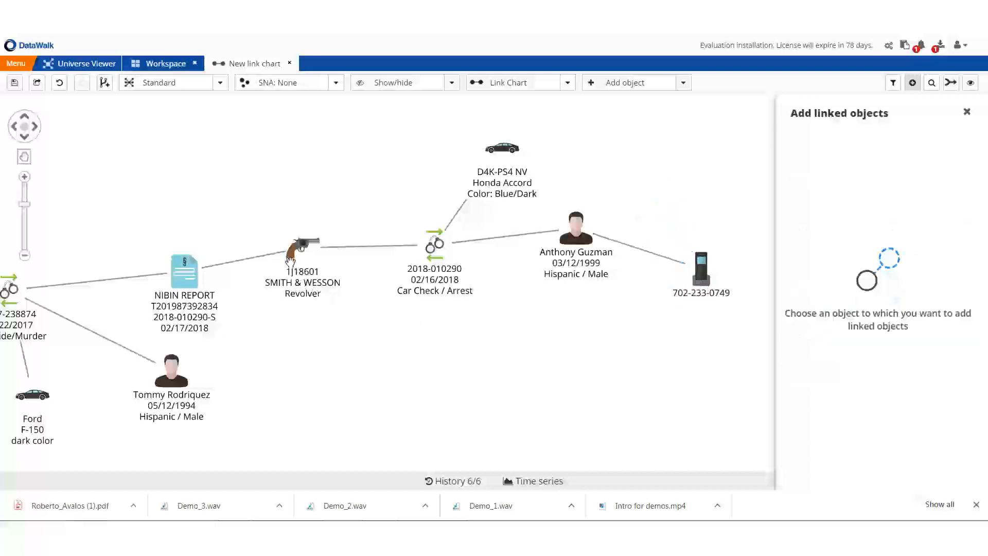
# - Add the revolver's eTrace record, then its linked NVT Firearms dealer and female purchaser
pyautogui.click(302, 246)
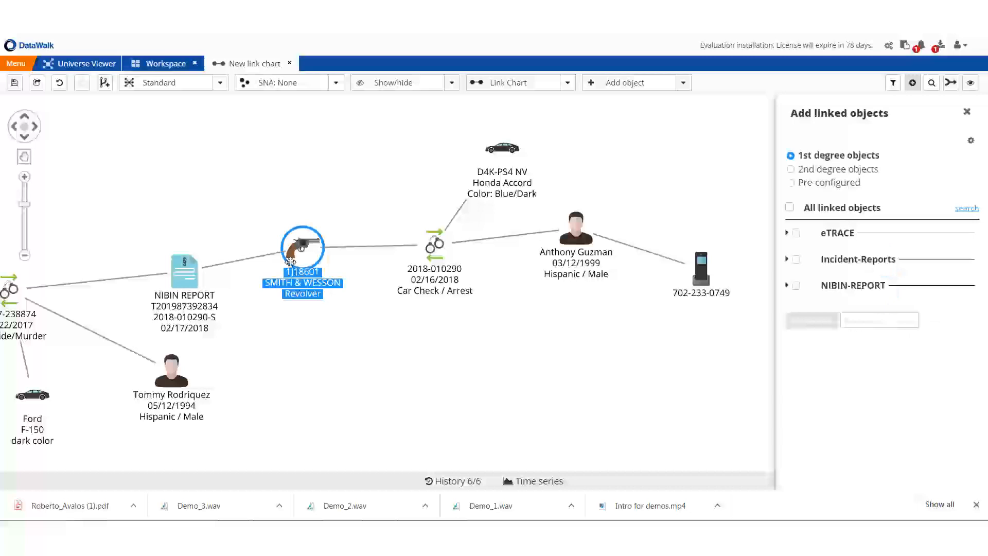
pyautogui.click(796, 232)
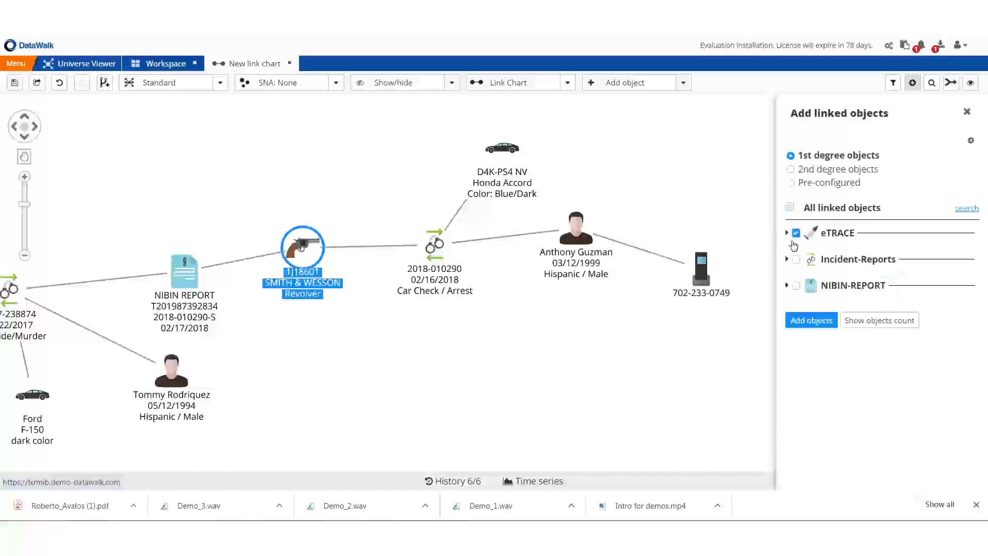
pyautogui.click(811, 320)
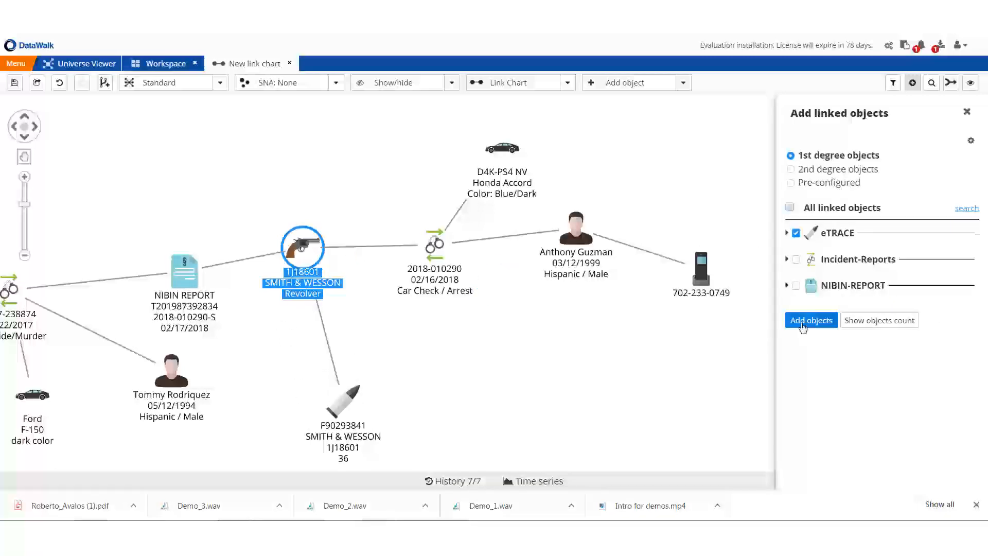
pyautogui.click(812, 319)
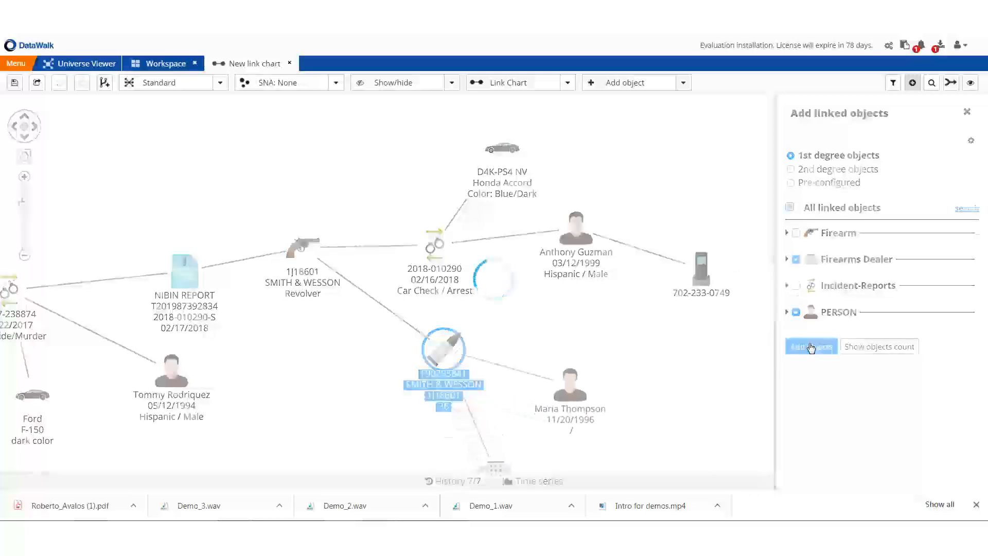
pyautogui.click(811, 346)
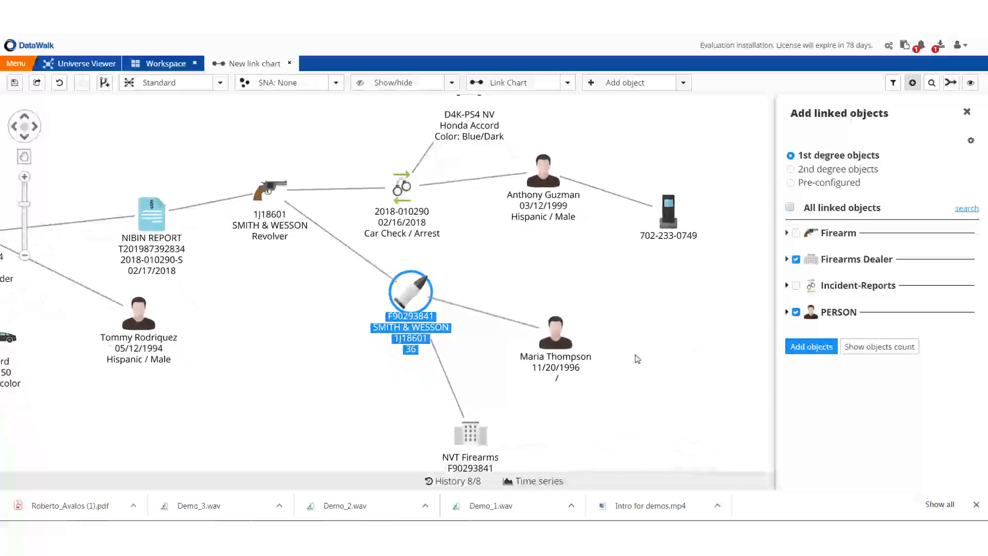
pyautogui.click(812, 346)
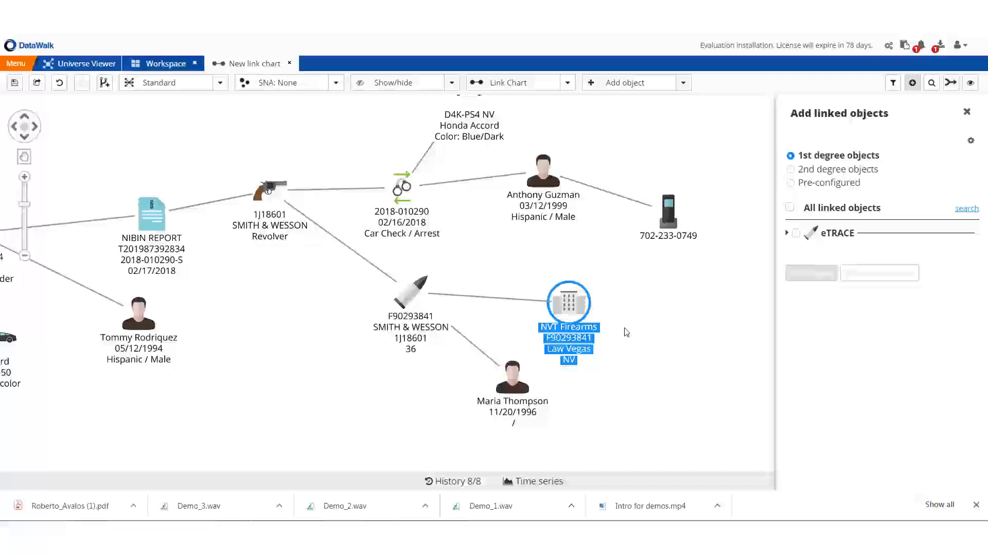
pyautogui.click(512, 377)
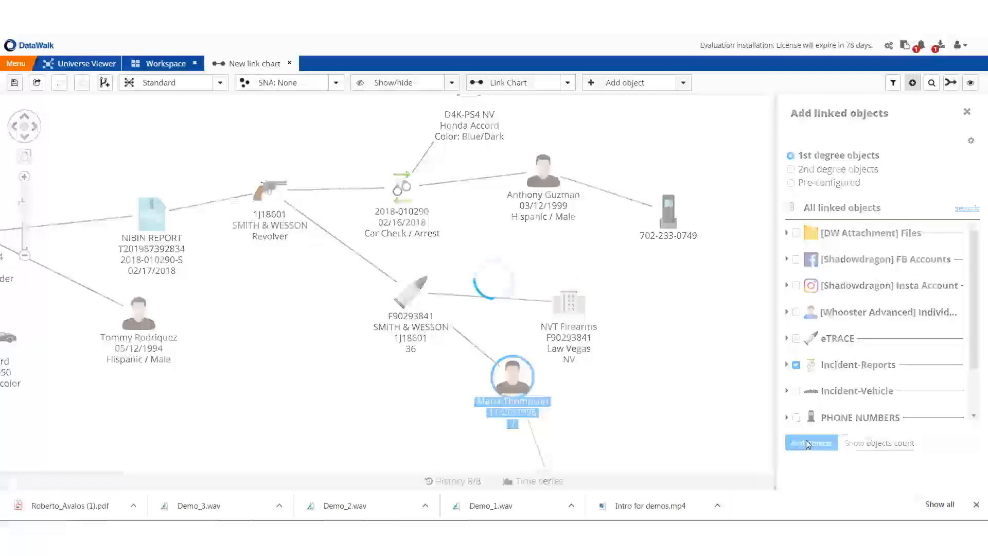
pyautogui.click(811, 443)
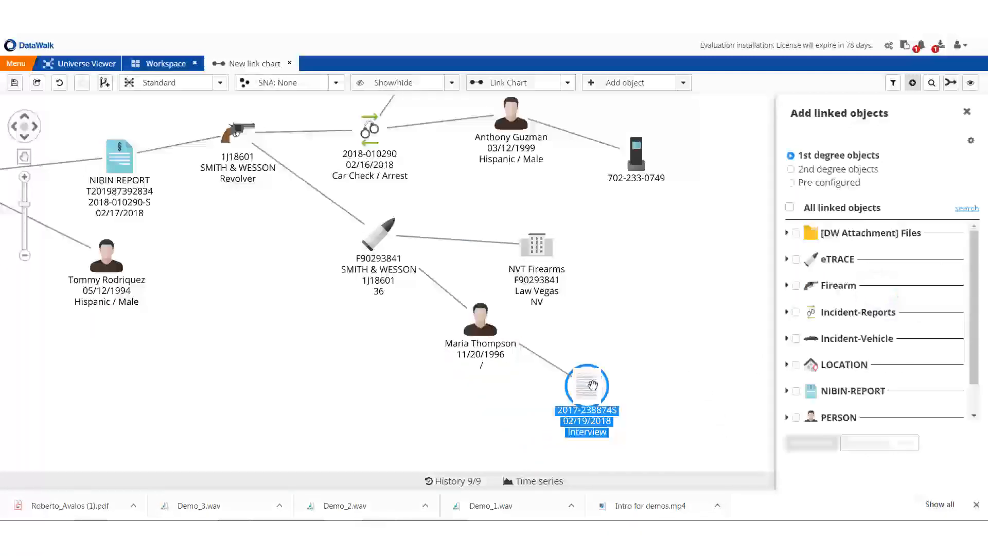
pyautogui.rightClick(637, 151)
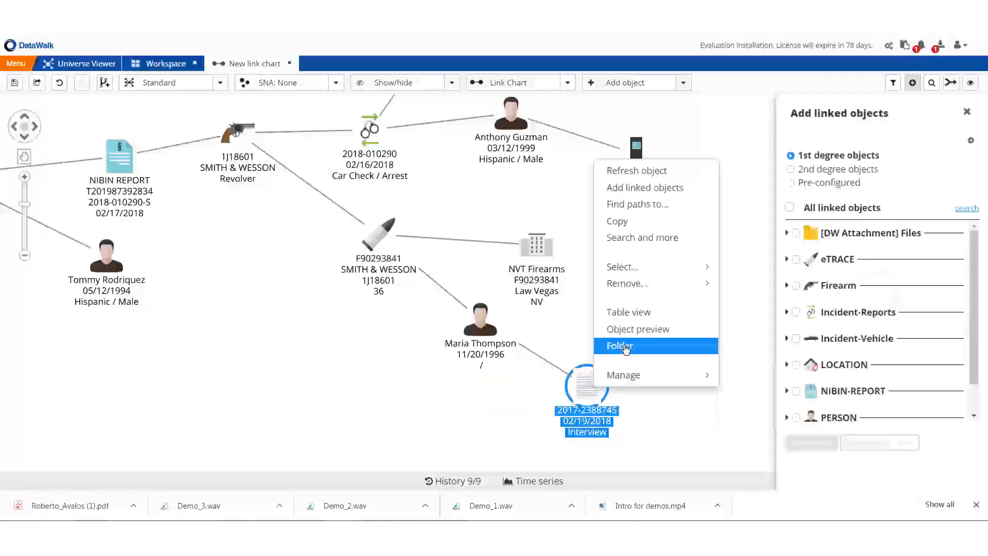
pyautogui.click(619, 346)
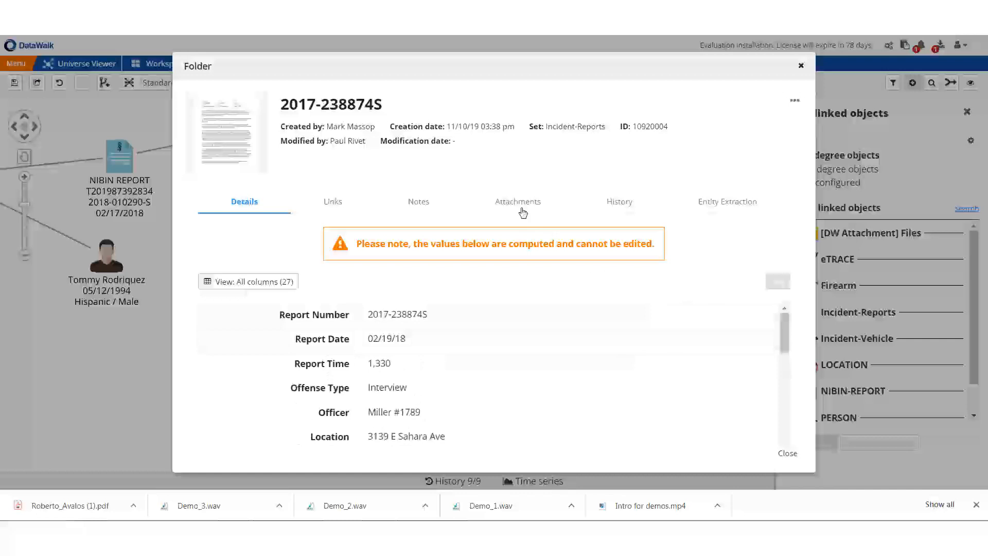
pyautogui.click(517, 201)
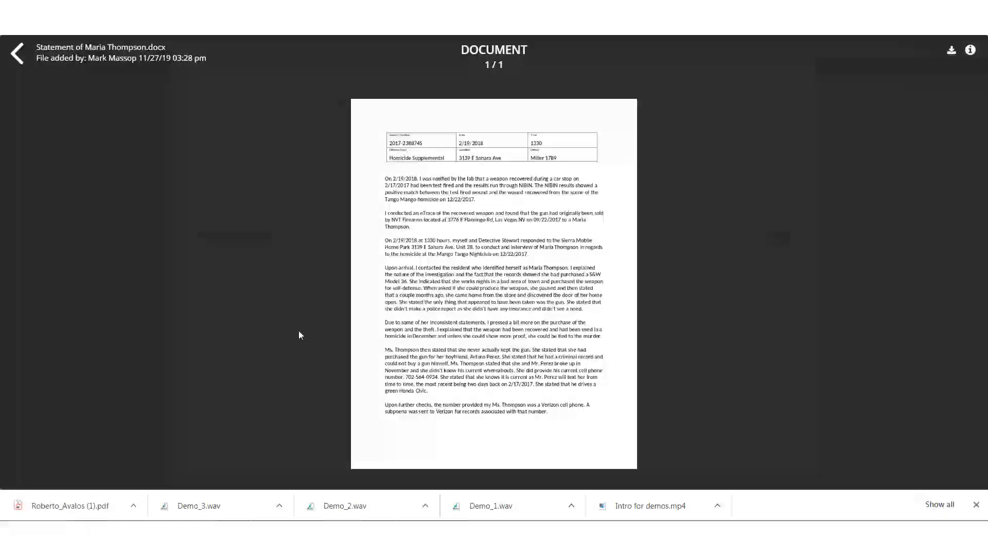
pyautogui.moveTo(442, 381)
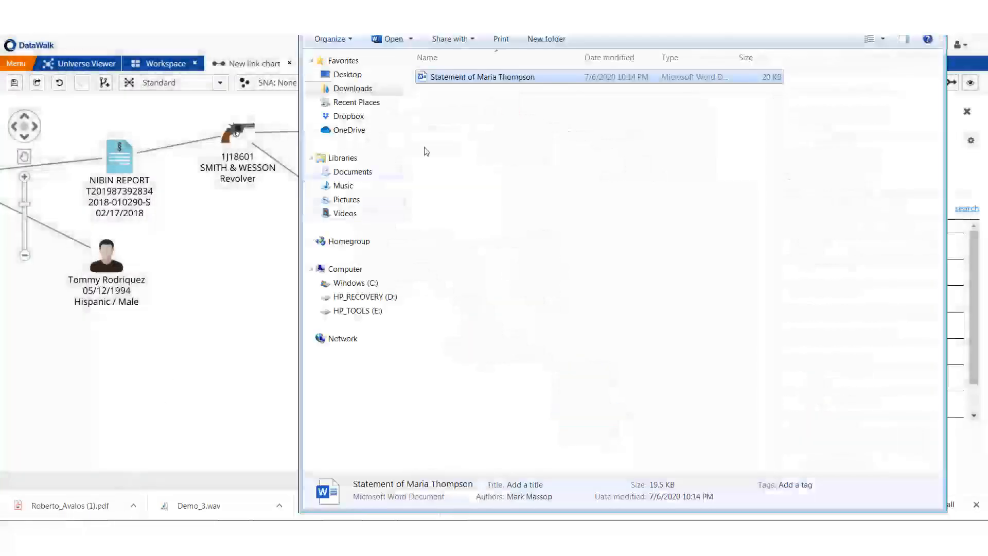
pyautogui.moveTo(481, 76); pyautogui.dragTo(166, 372)
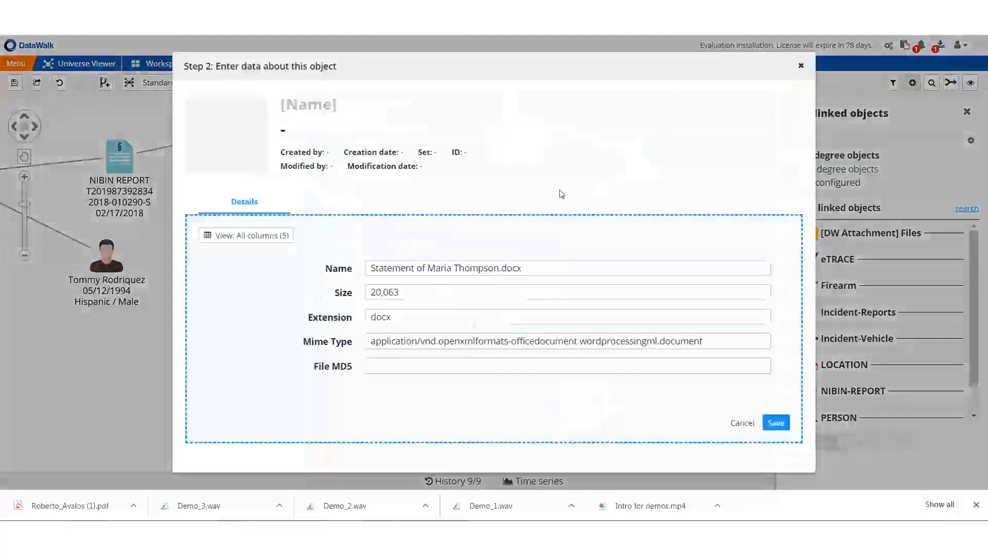
pyautogui.click(776, 422)
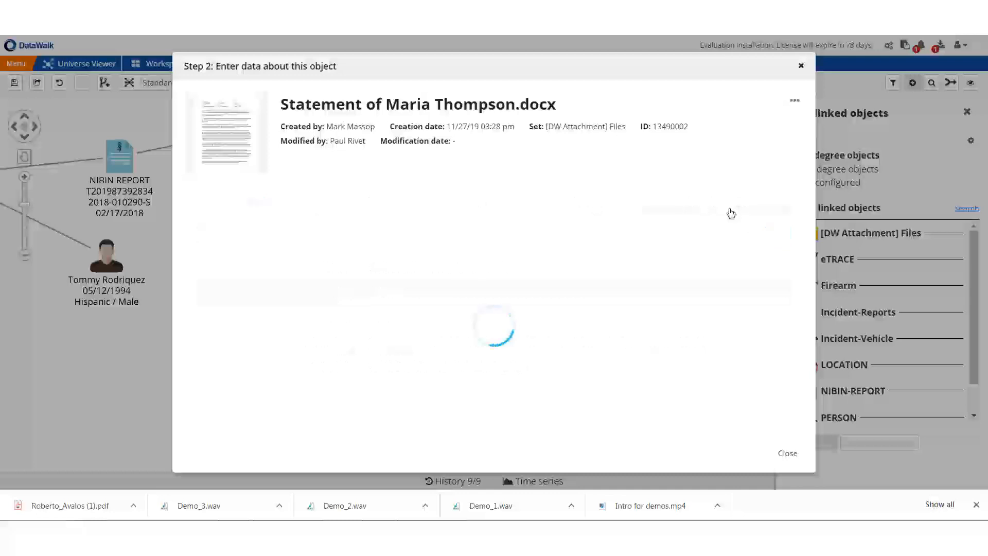
# - Review the statement's extracted entities, then return to the link chart
pyautogui.click(713, 200)
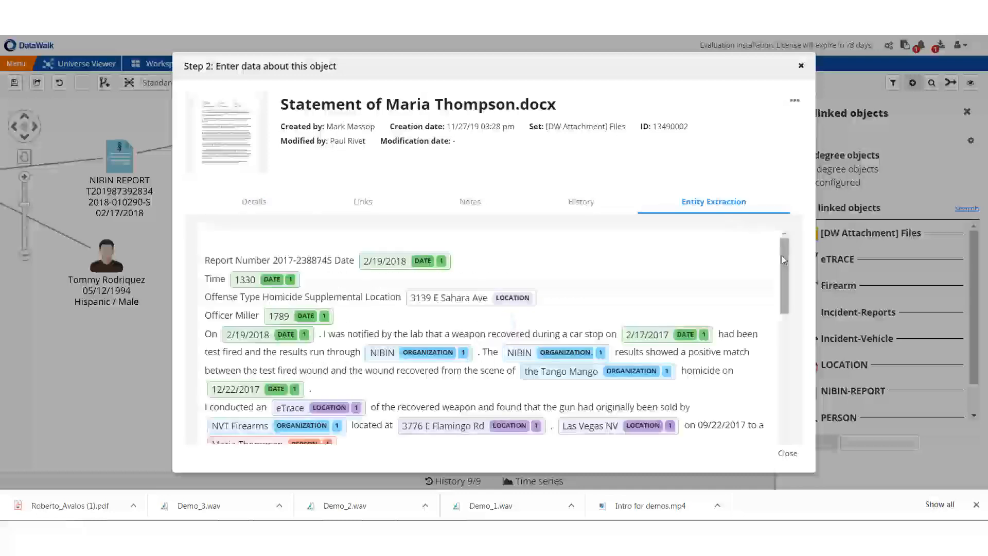
pyautogui.scroll(-3)
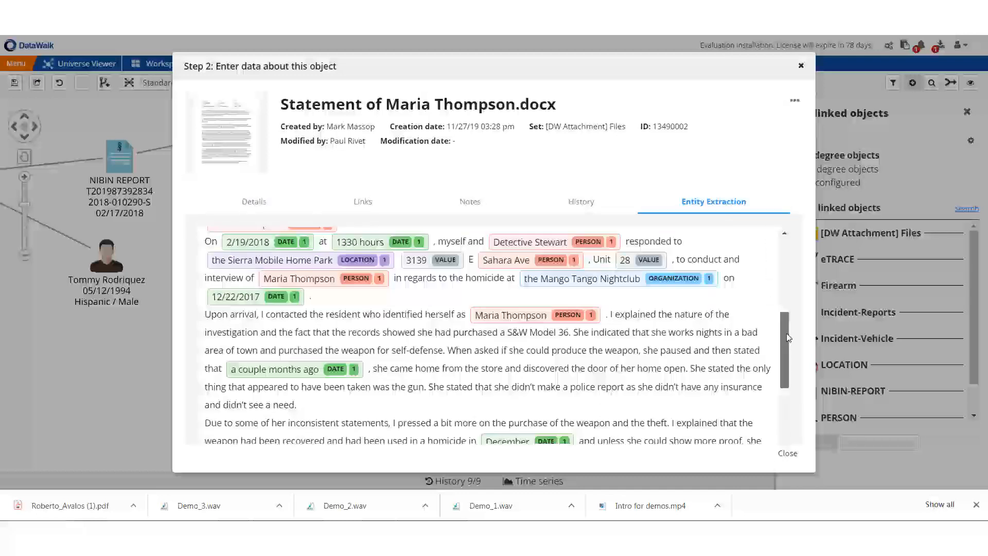
pyautogui.scroll(-3)
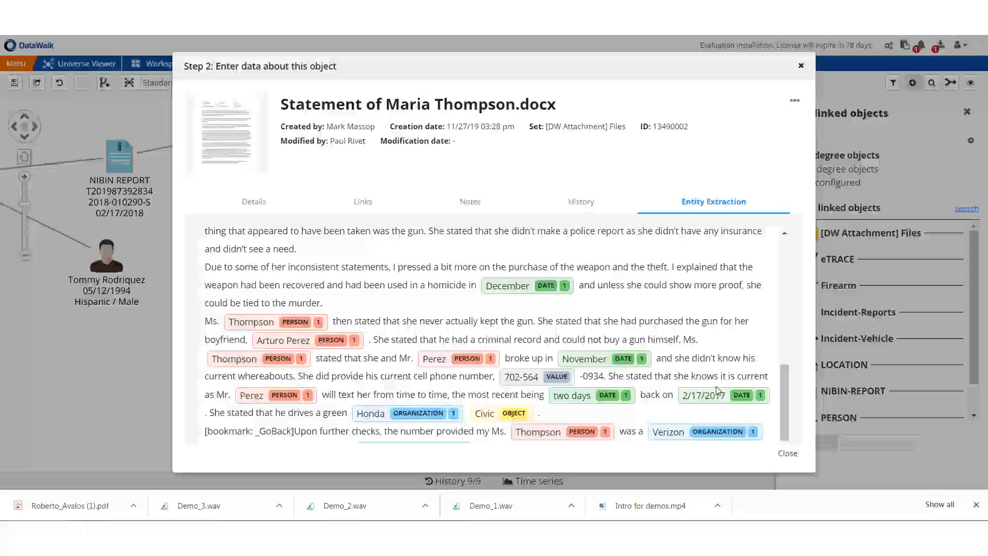
pyautogui.click(801, 66)
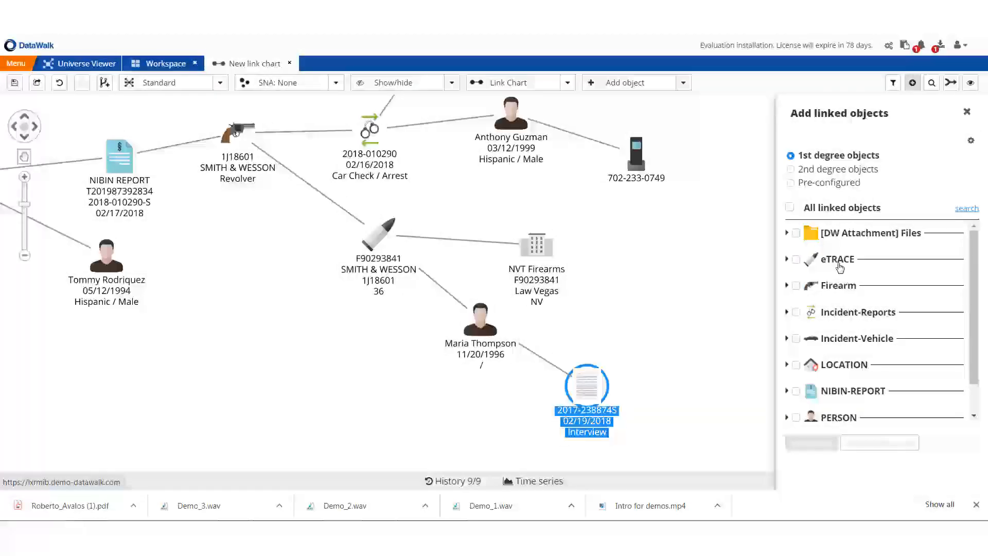
pyautogui.moveTo(802, 410)
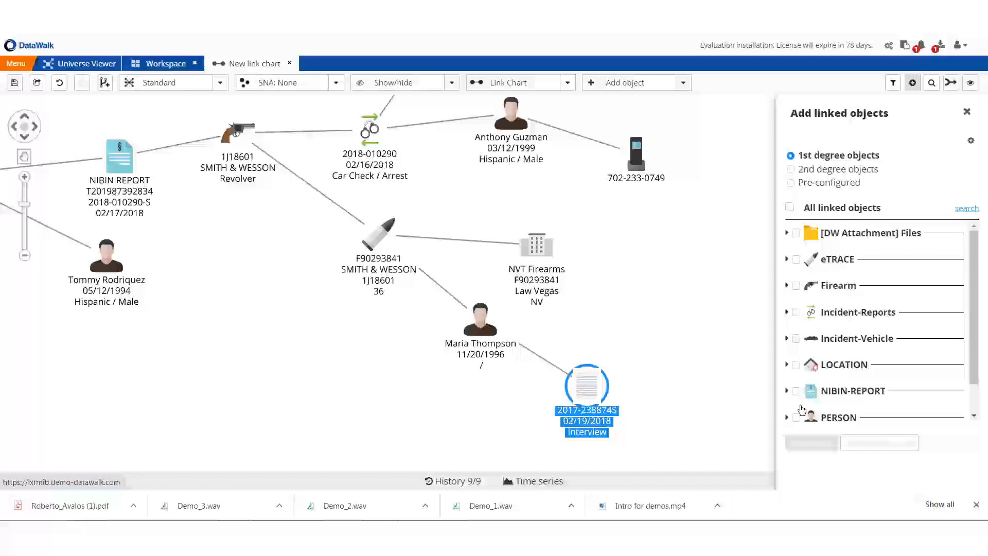
pyautogui.click(796, 417)
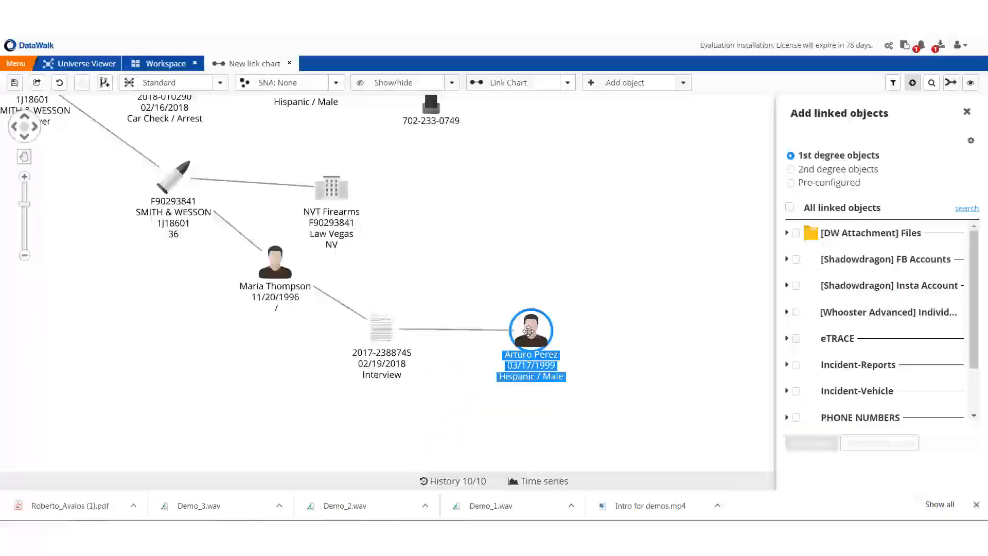
pyautogui.click(795, 417)
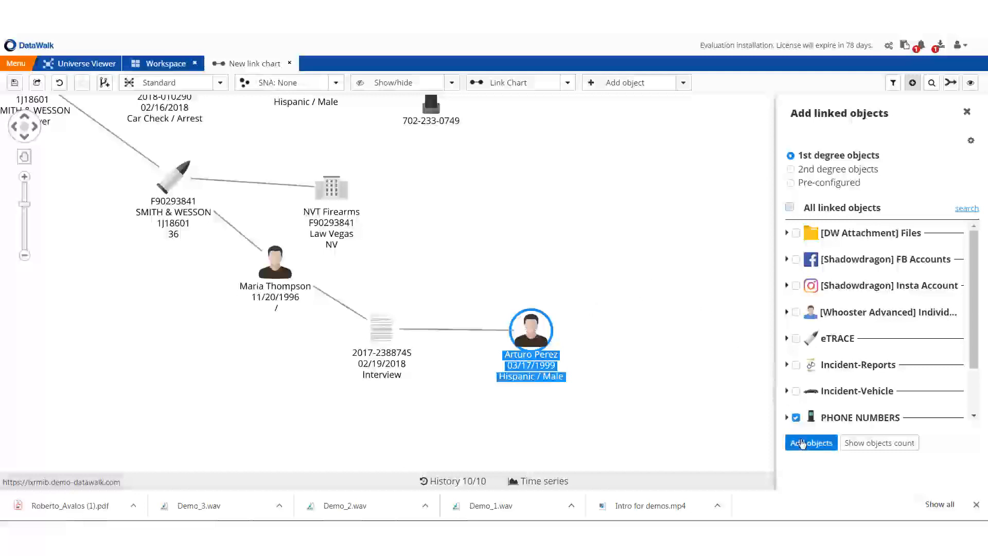
pyautogui.click(811, 443)
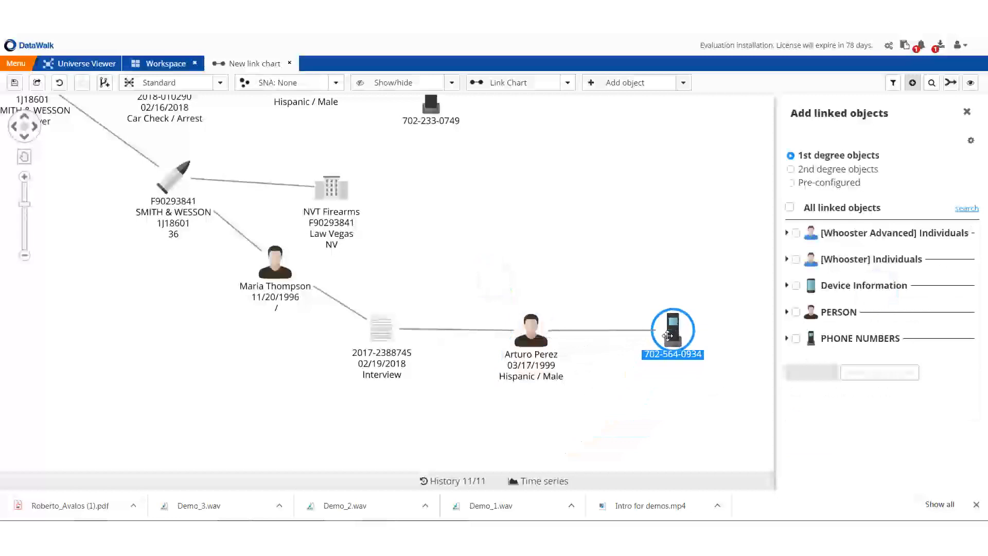
pyautogui.click(673, 333)
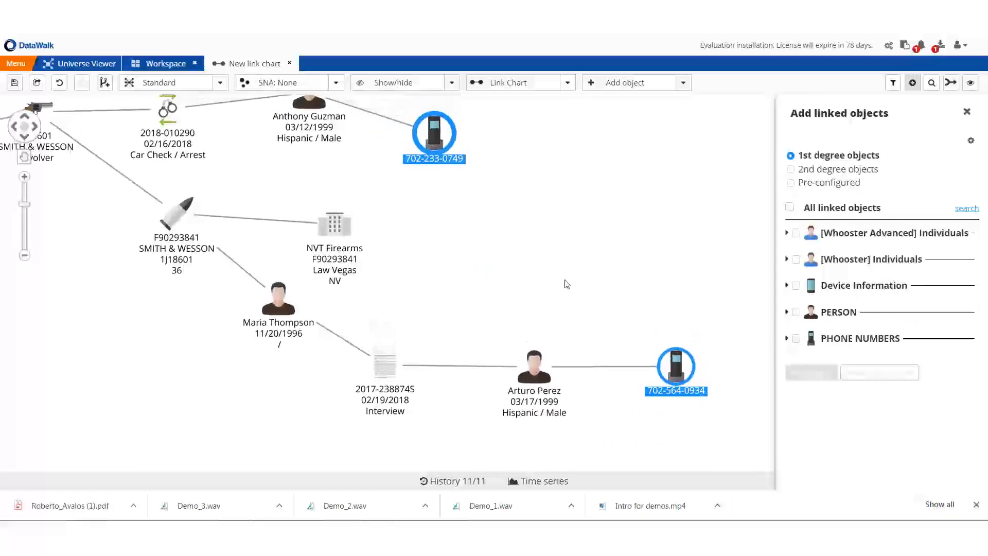
pyautogui.rightClick(674, 370)
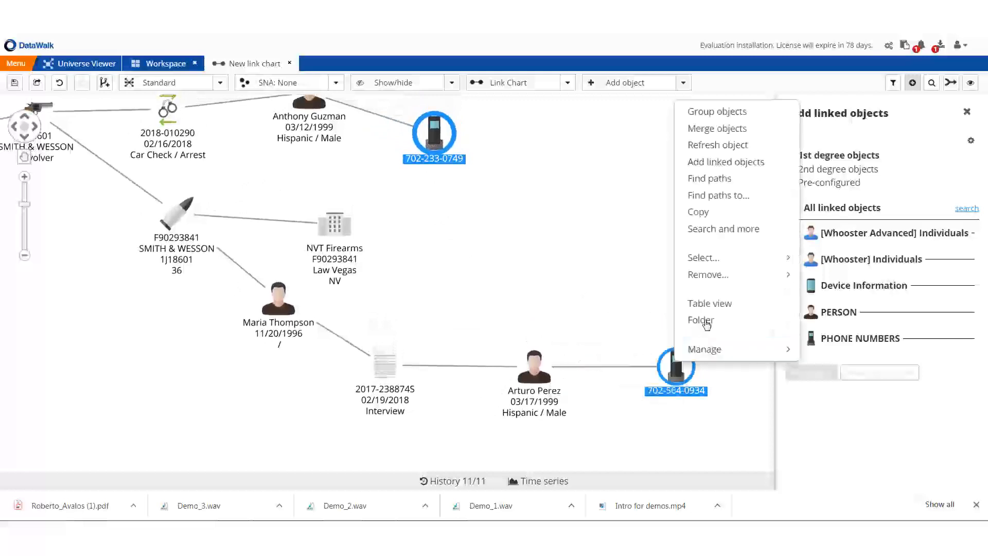
pyautogui.click(709, 179)
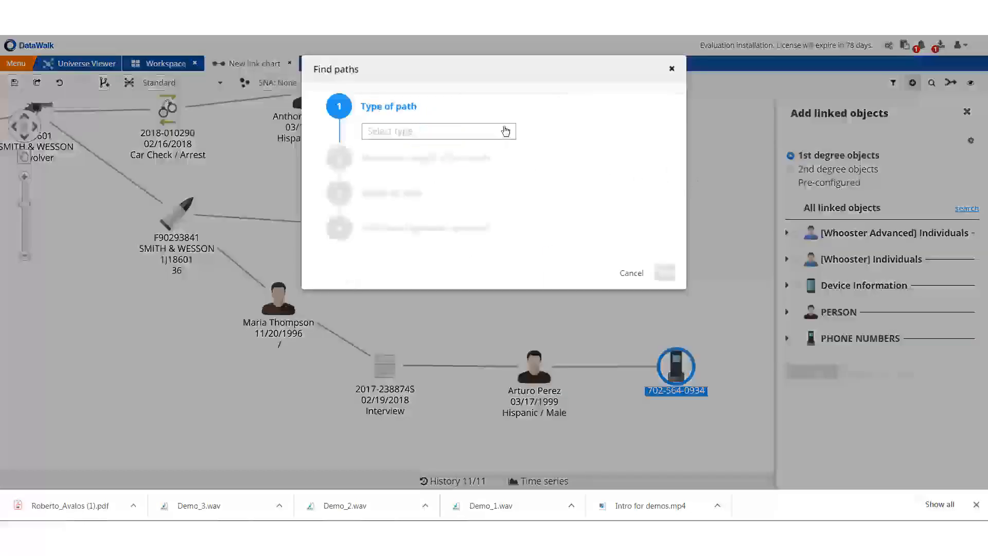
pyautogui.click(439, 130)
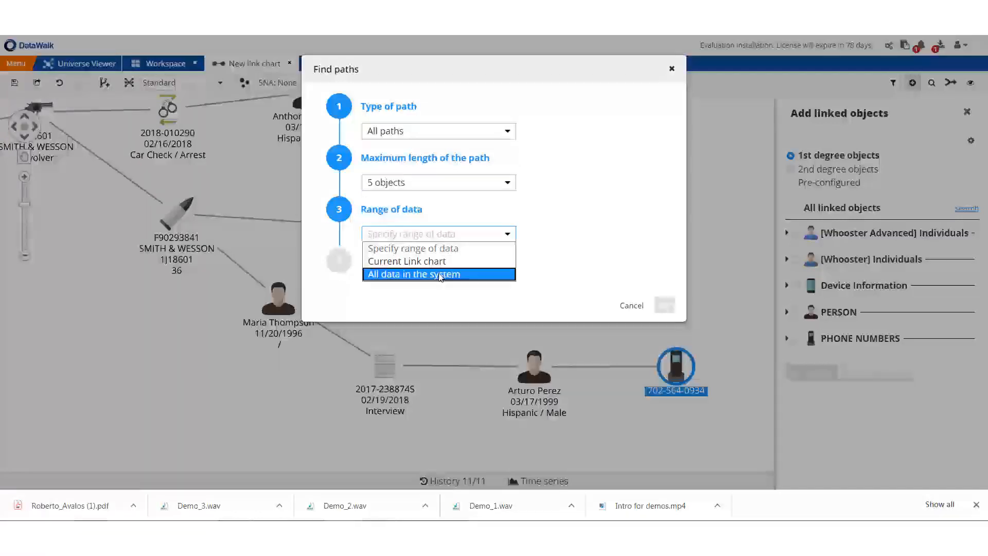
pyautogui.click(412, 274)
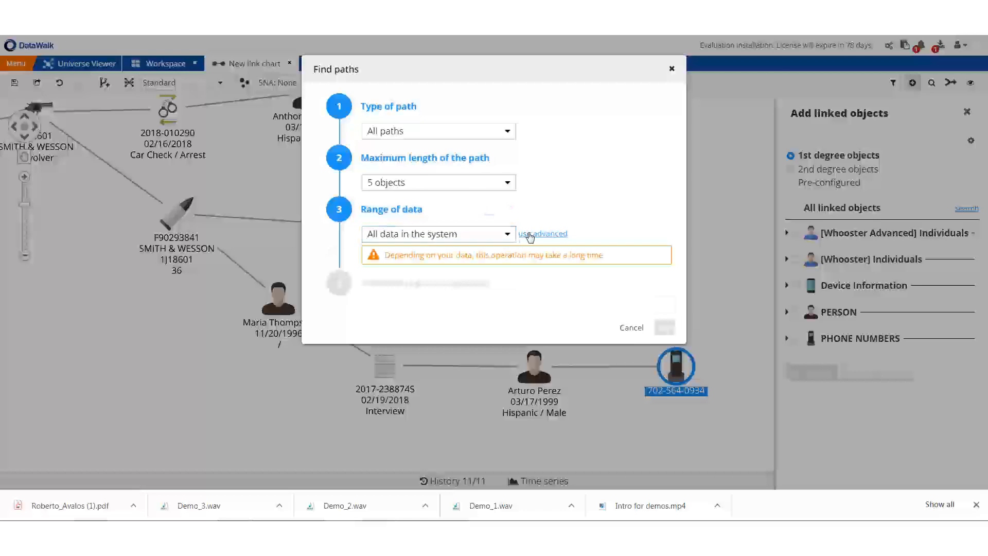
pyautogui.click(543, 234)
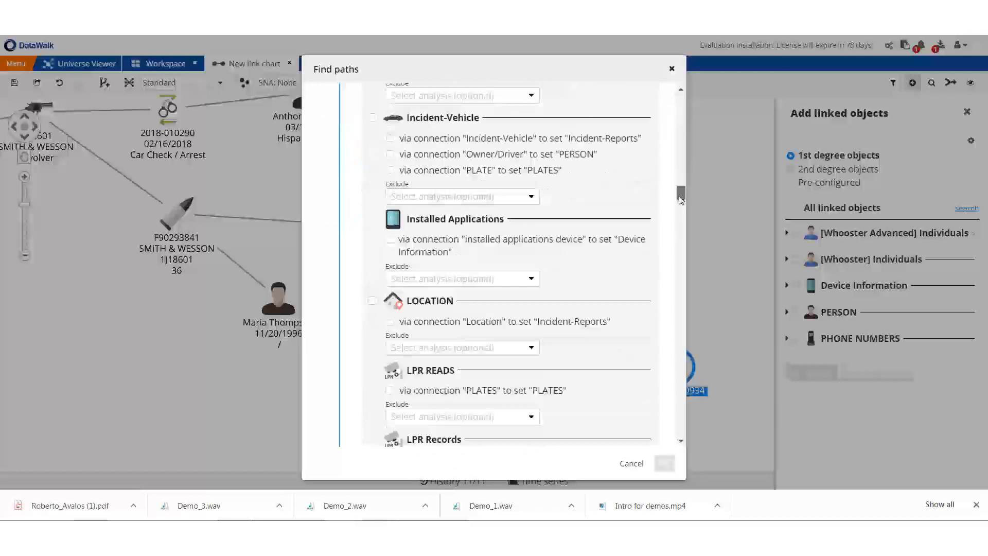
pyautogui.scroll(-3)
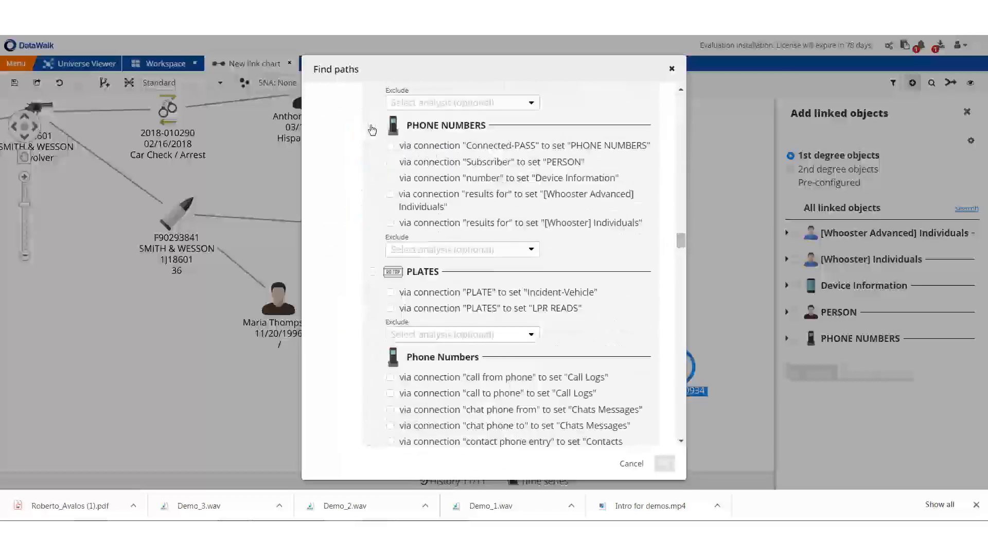
pyautogui.click(371, 124)
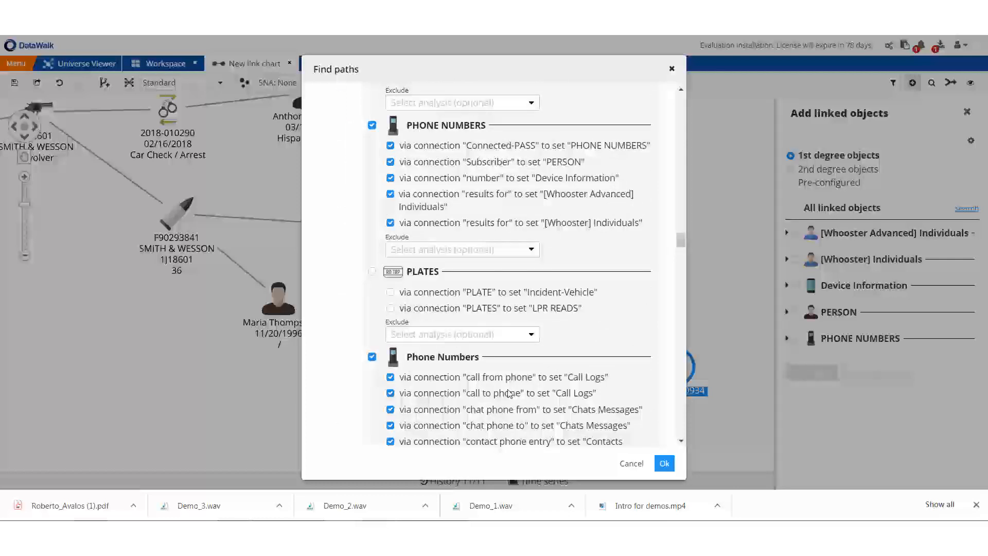
pyautogui.click(664, 463)
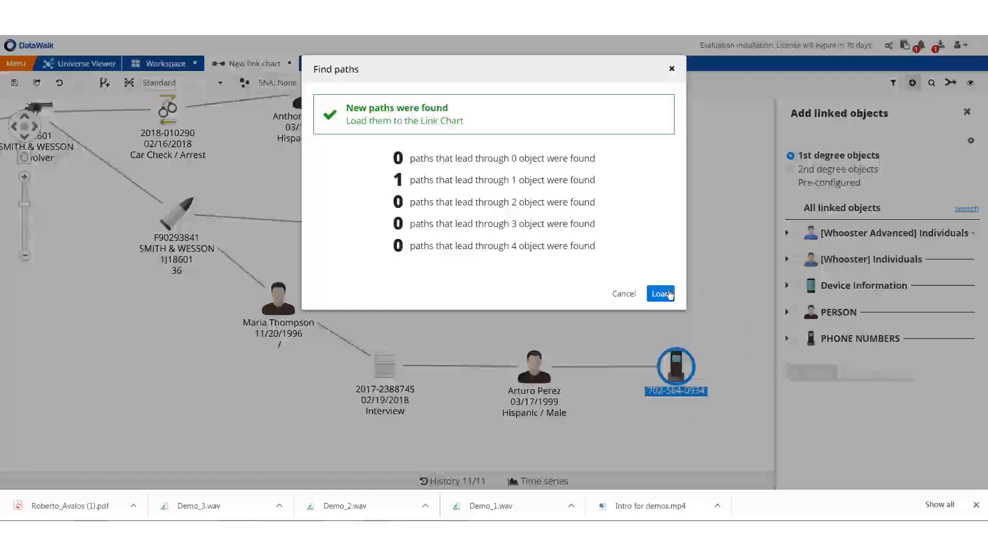
pyautogui.click(660, 293)
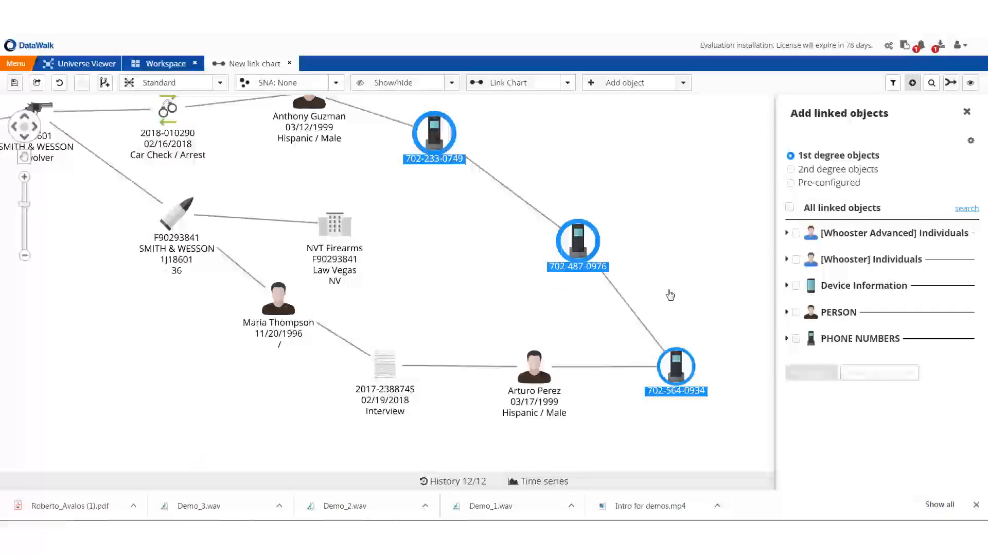
pyautogui.rightClick(578, 243)
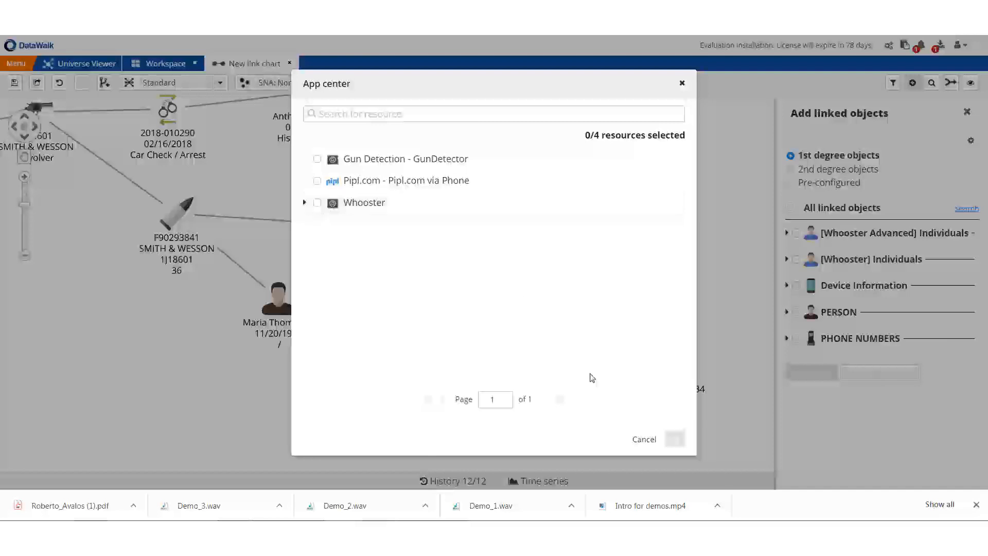
pyautogui.click(644, 440)
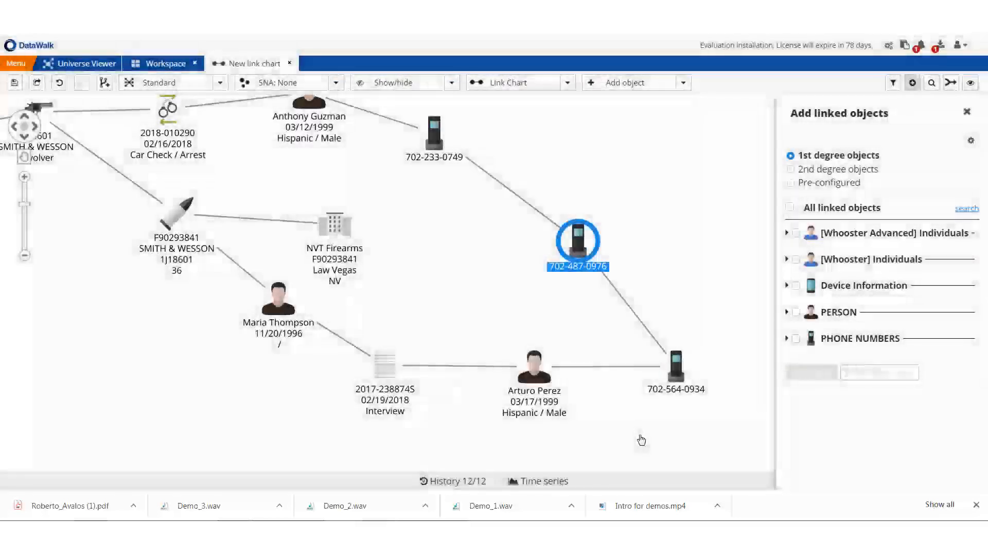
pyautogui.click(796, 311)
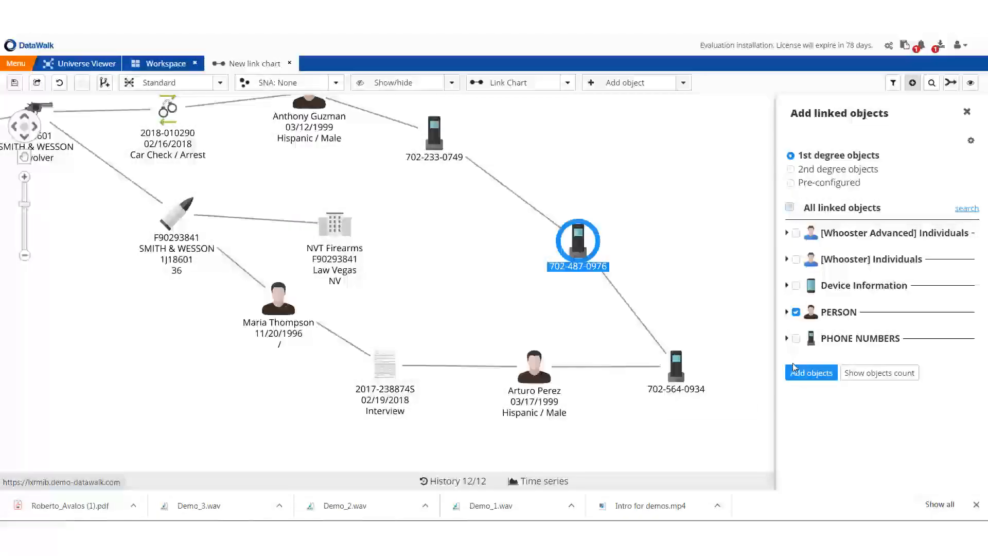
pyautogui.click(811, 372)
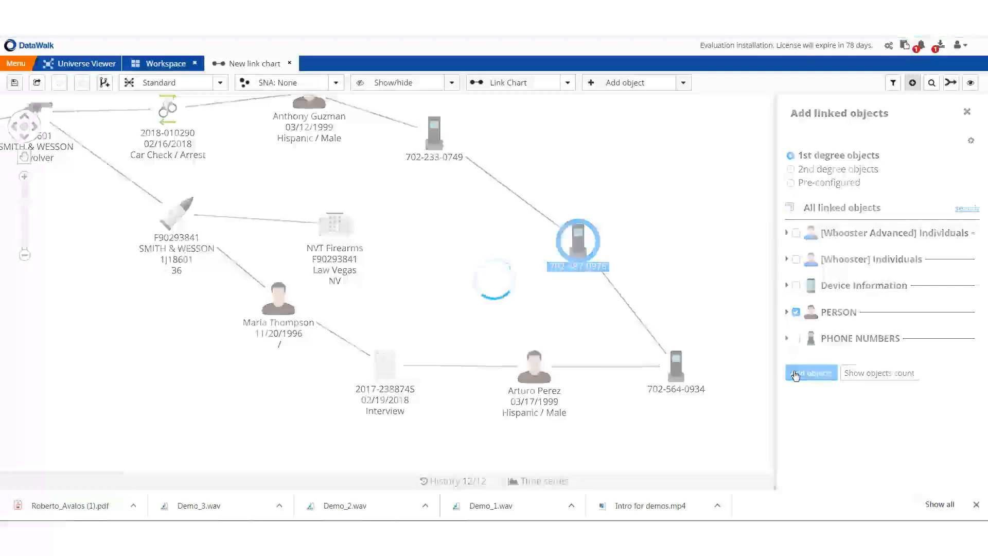
pyautogui.click(810, 372)
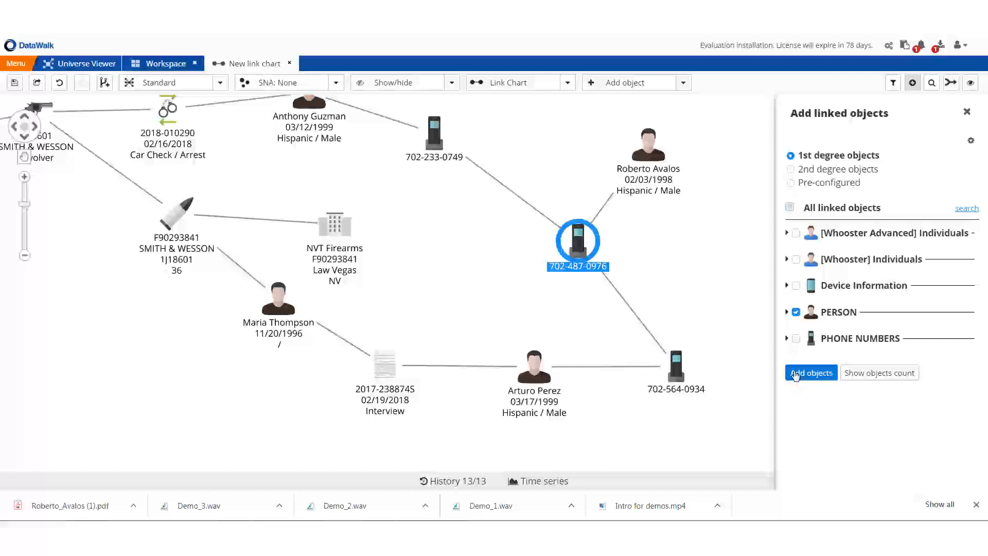
pyautogui.click(811, 372)
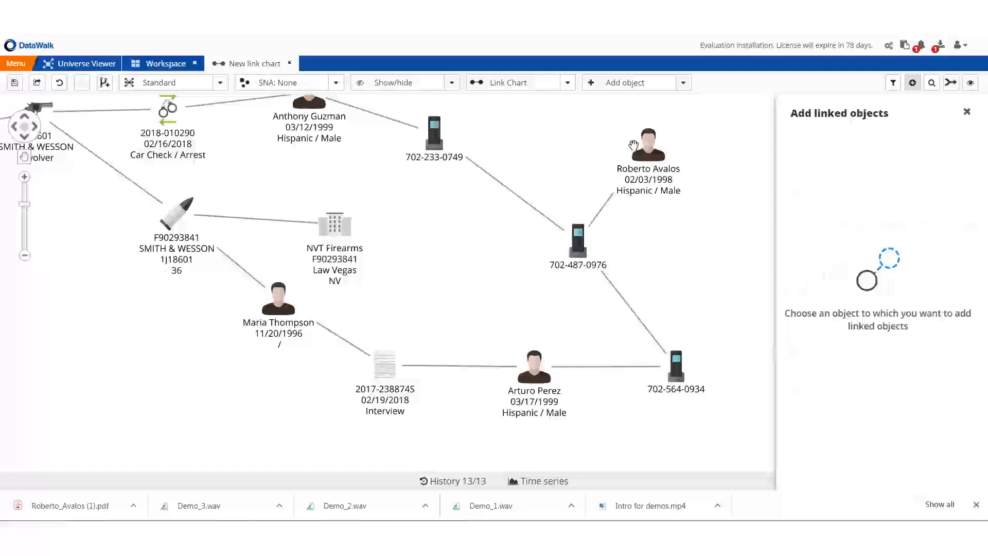
pyautogui.click(648, 145)
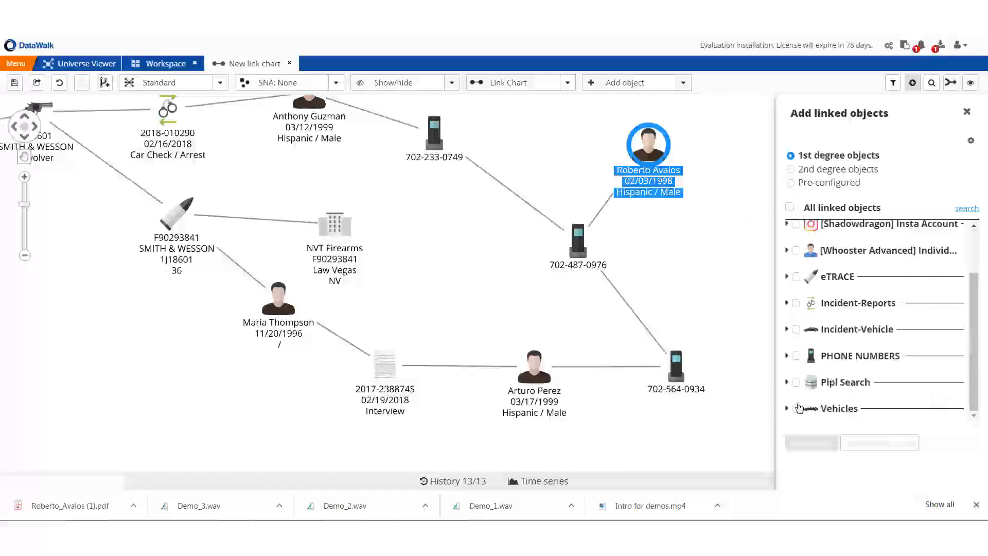
pyautogui.click(795, 409)
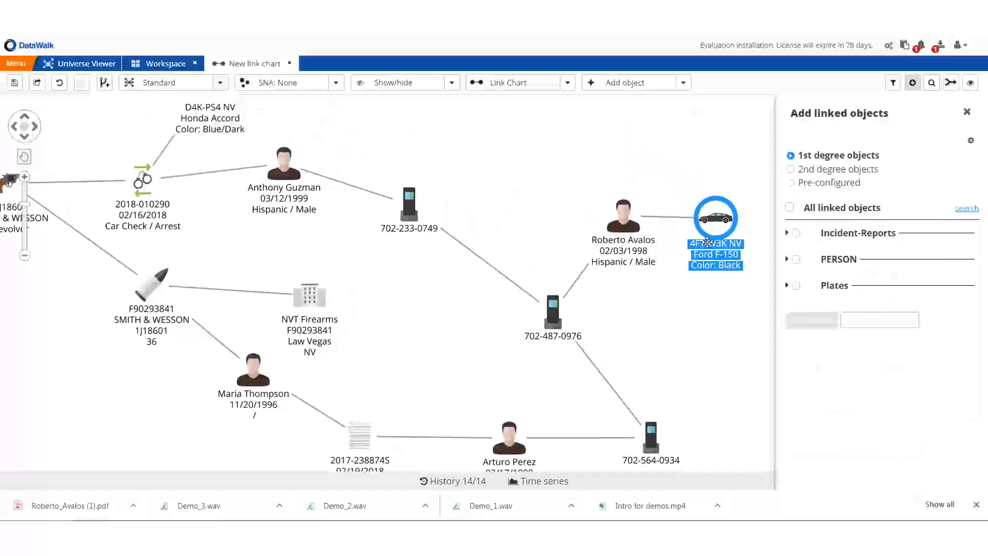
pyautogui.click(796, 285)
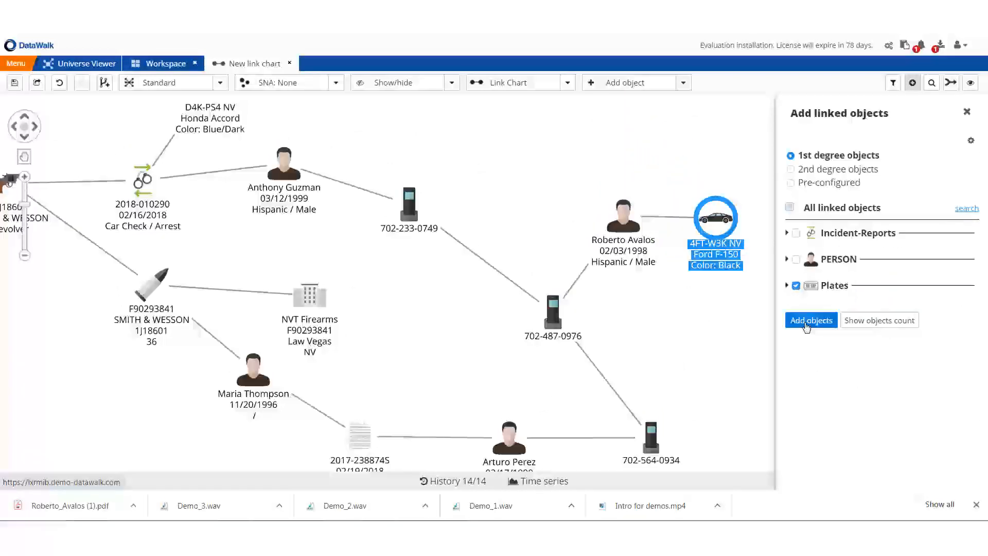
pyautogui.click(812, 320)
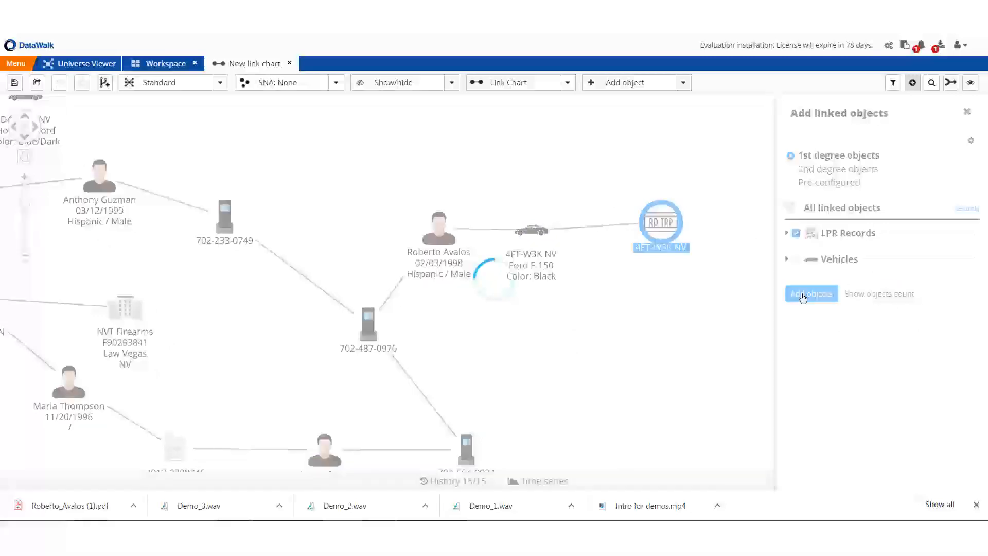
pyautogui.click(811, 293)
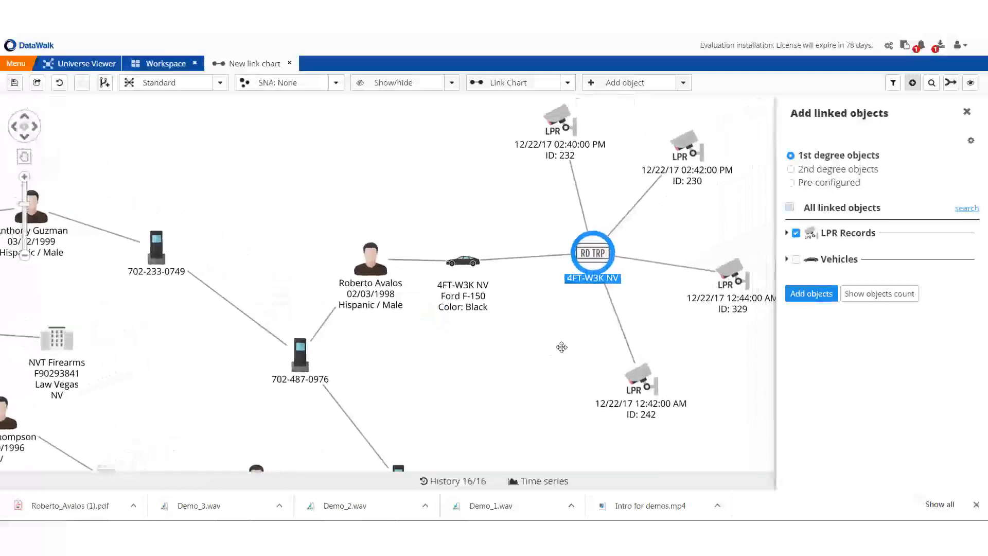
# - Fit the full homicide-to-LPR link chart in view and export it as a .png image
pyautogui.click(567, 83)
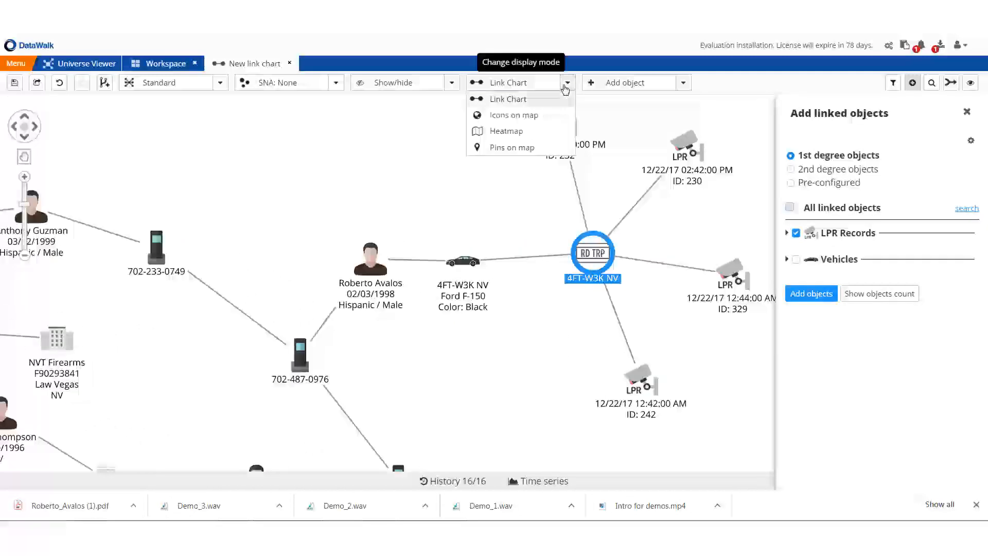
pyautogui.click(515, 115)
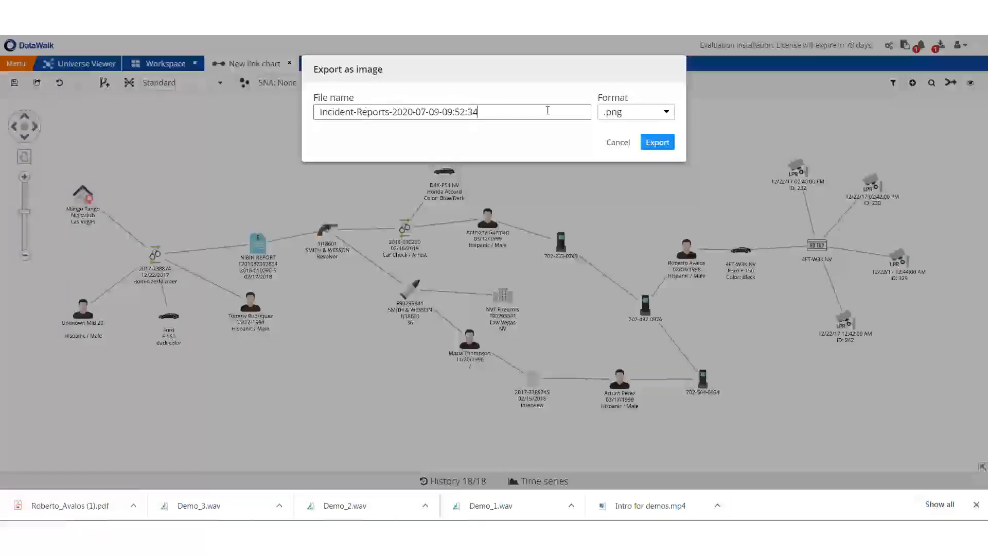
pyautogui.click(616, 142)
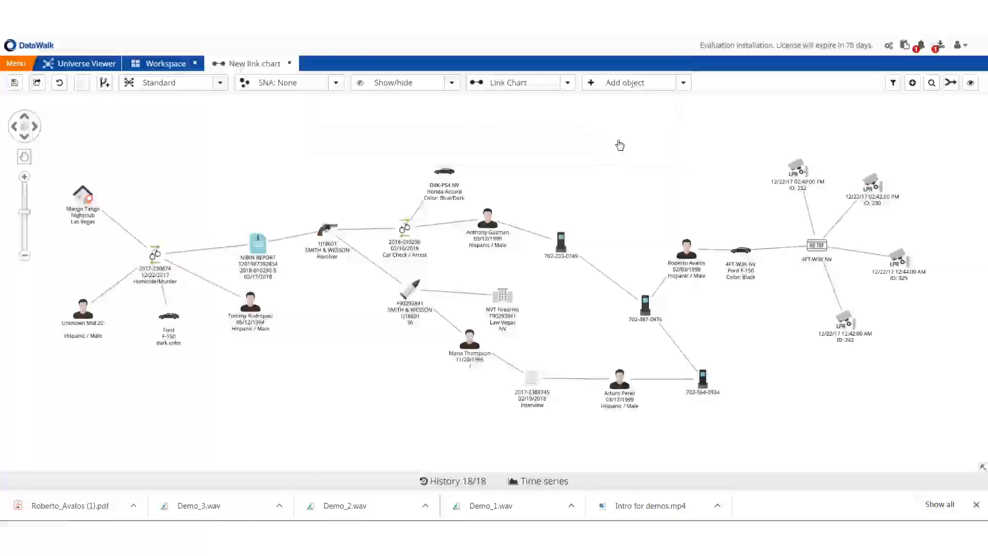
pyautogui.click(686, 247)
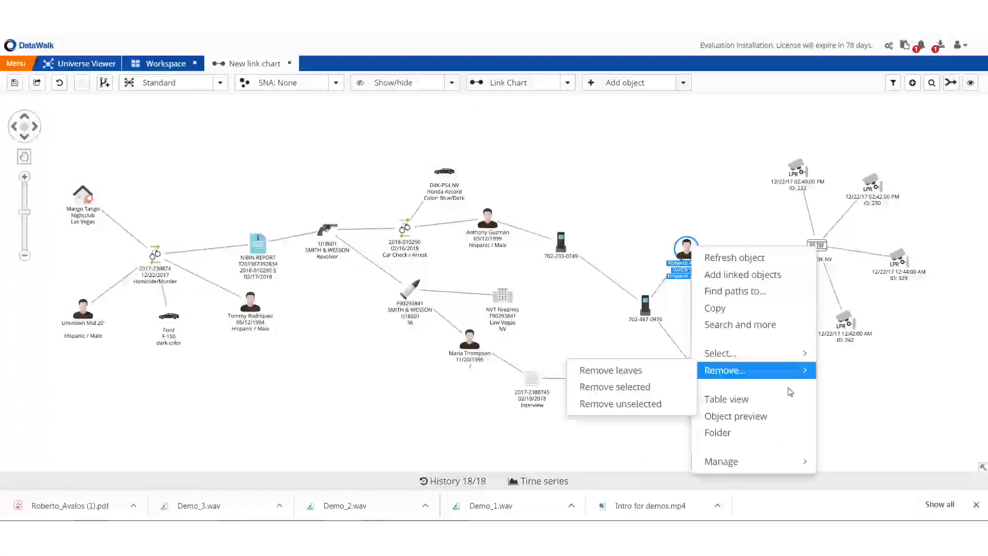
pyautogui.click(718, 432)
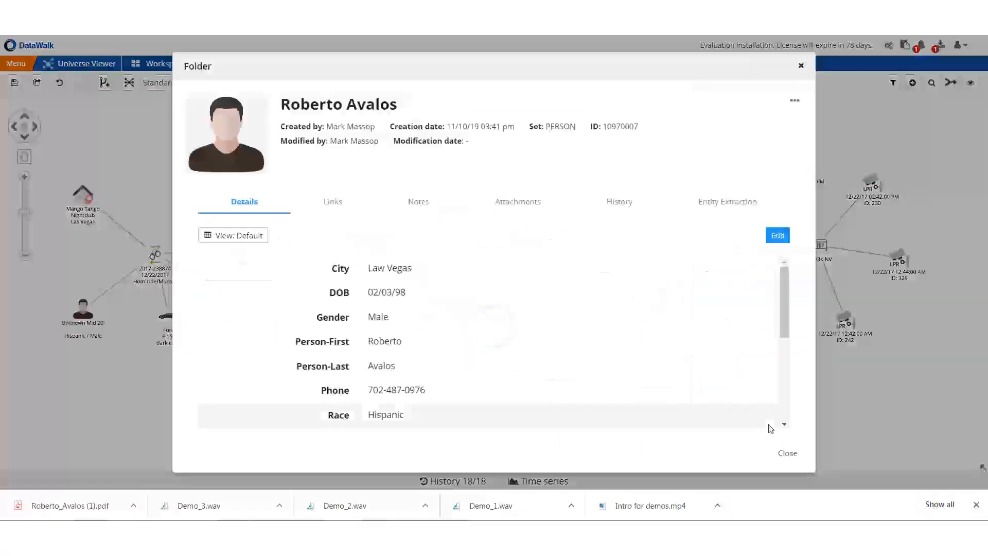
pyautogui.click(793, 100)
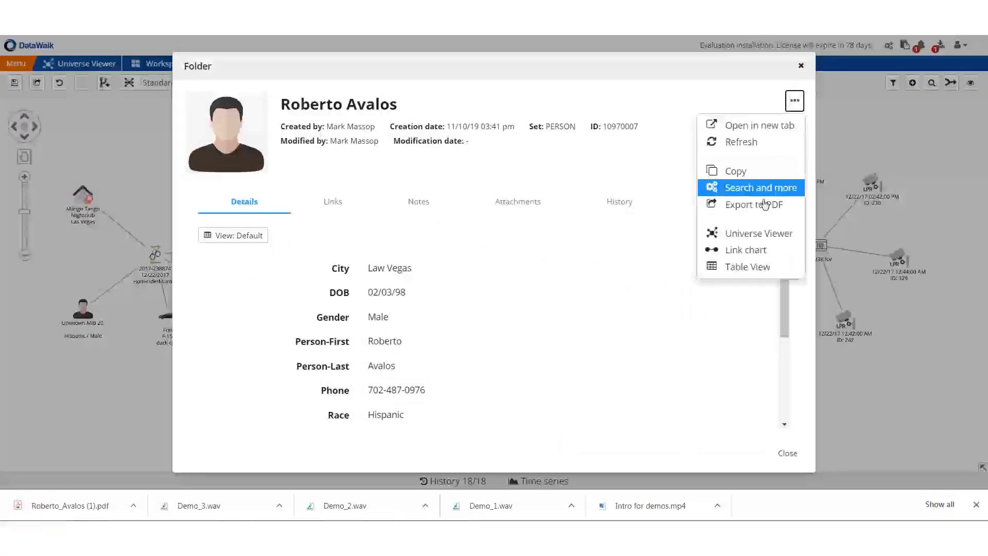
pyautogui.click(754, 204)
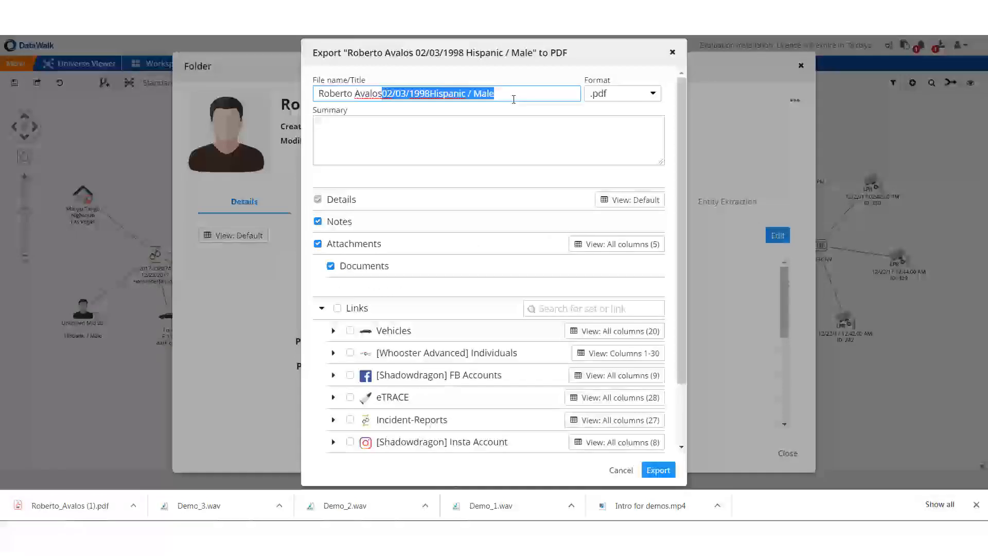
# - Export the PDF with summary "Here is our suspect", including Vehicles and PHONE NUMBERS links
pyautogui.write('Here is our suspect')
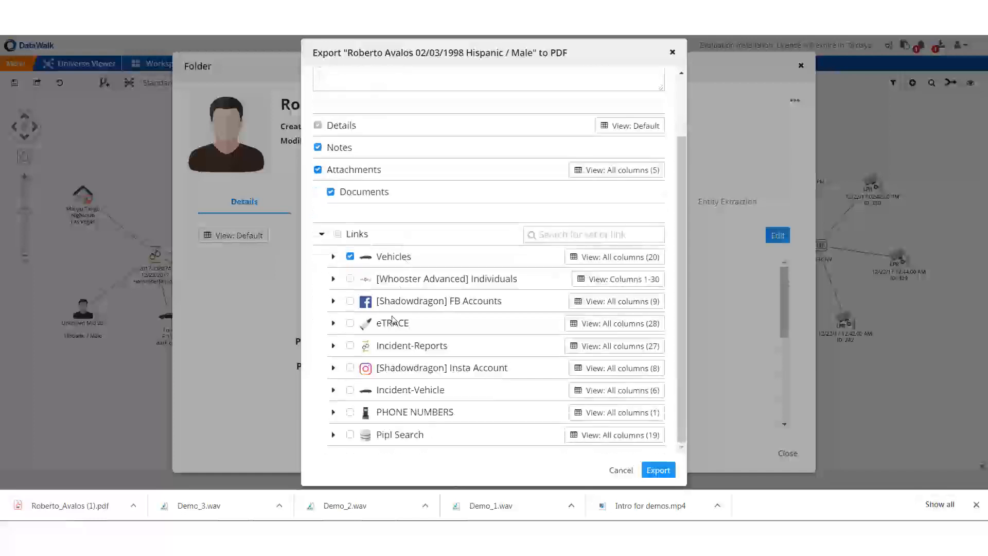
pyautogui.click(350, 411)
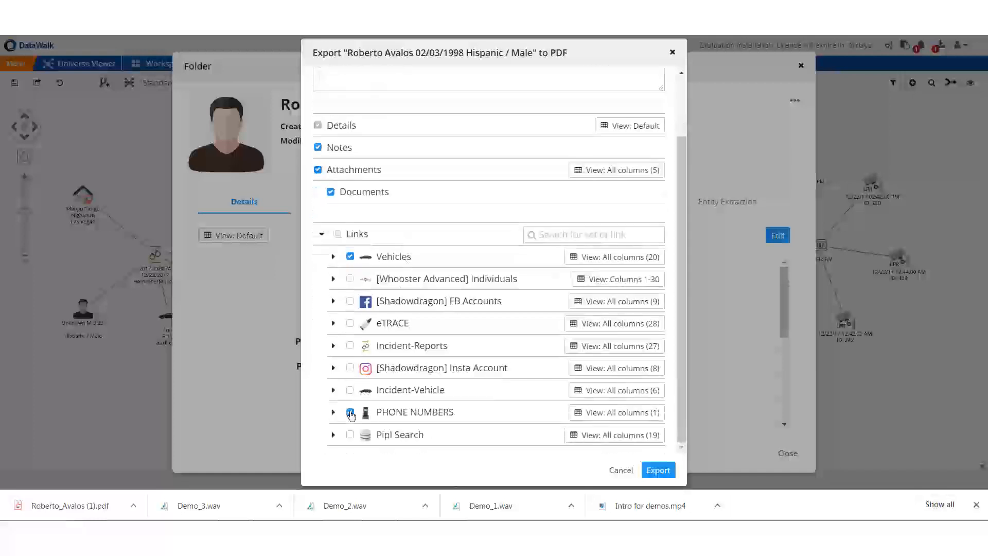
pyautogui.click(657, 469)
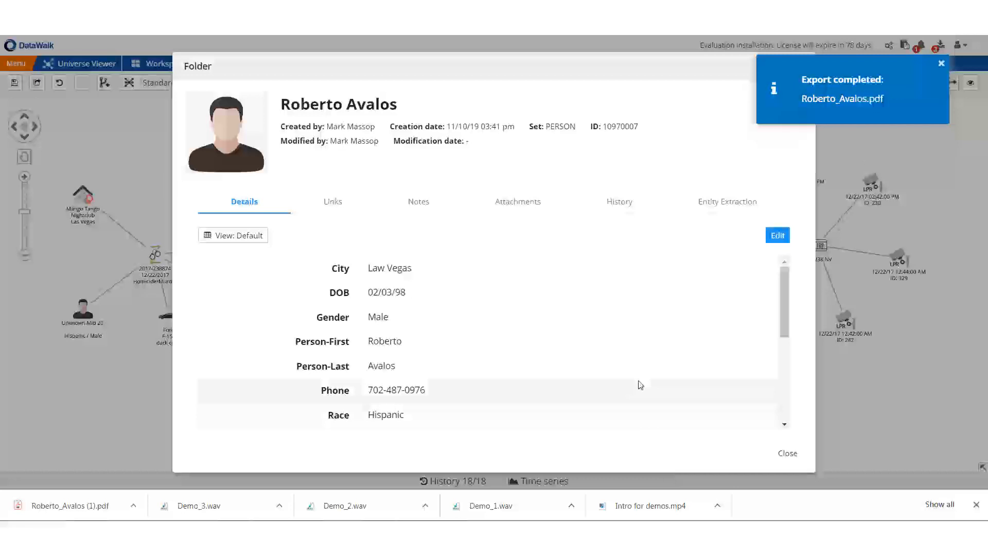
pyautogui.click(939, 63)
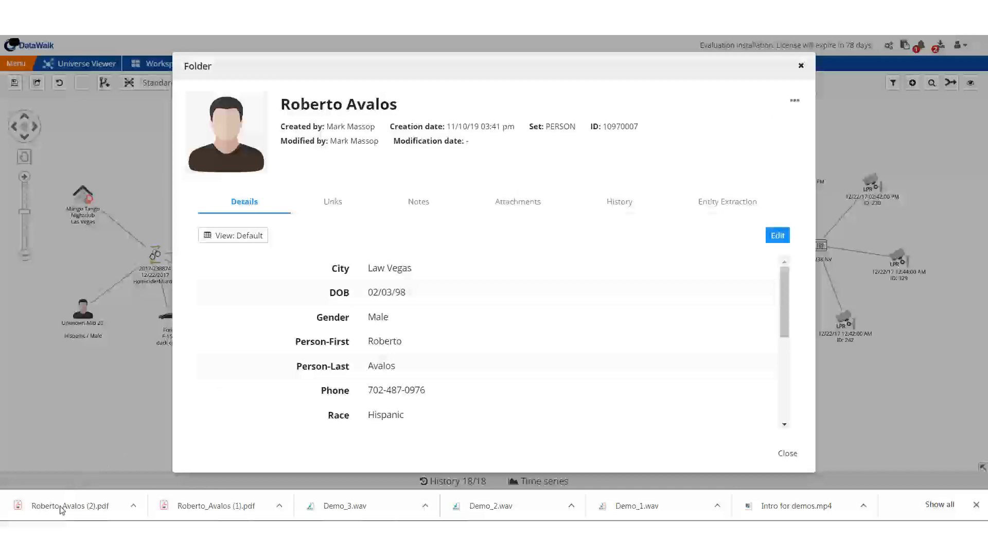
# - View the downloaded two-page suspect PDF showing his details, black Ford F-150 and summary
pyautogui.click(68, 505)
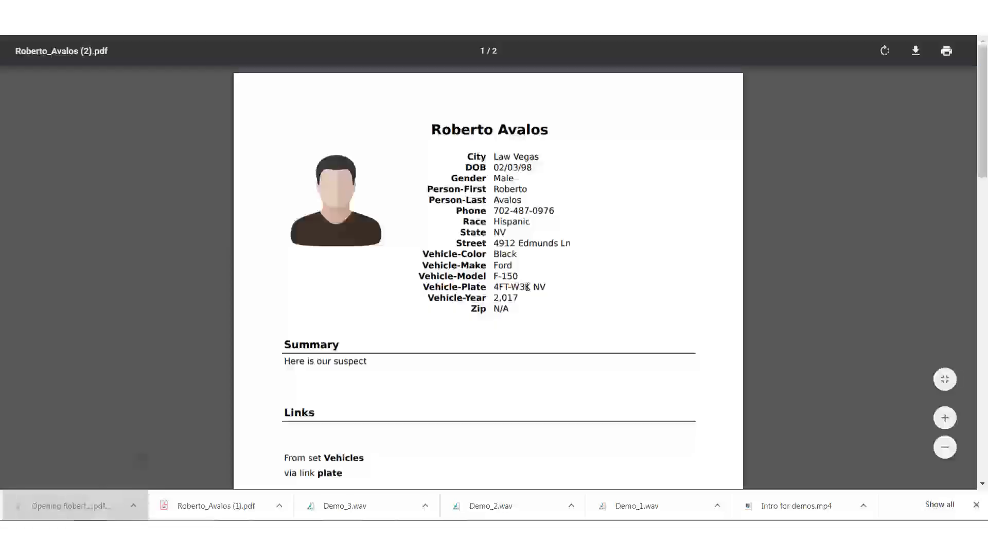
pyautogui.scroll(-3)
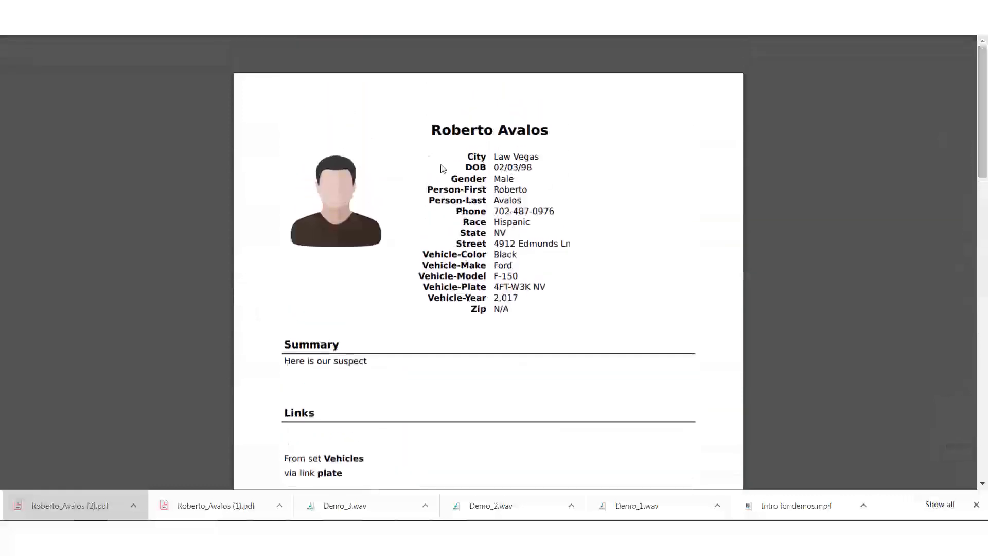
pyautogui.moveTo(387, 218)
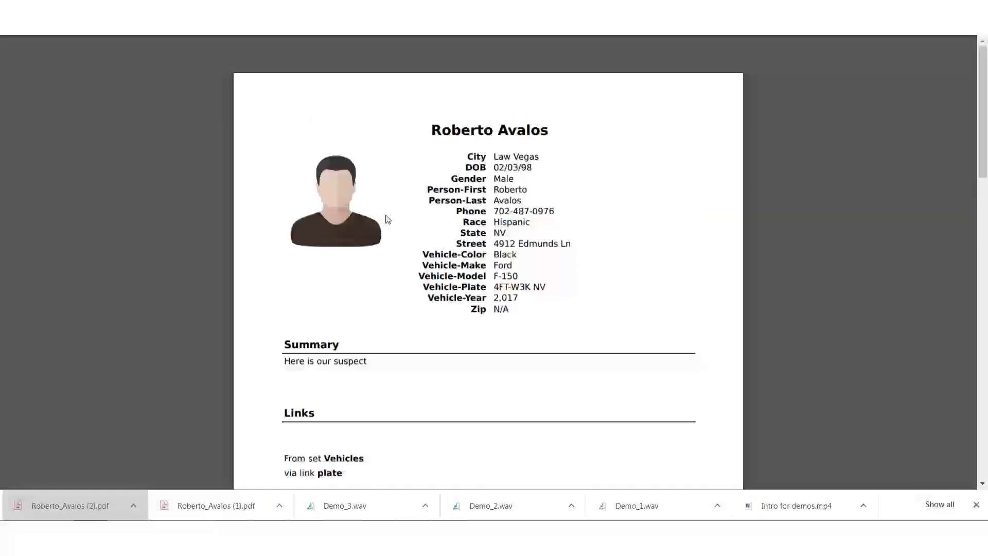